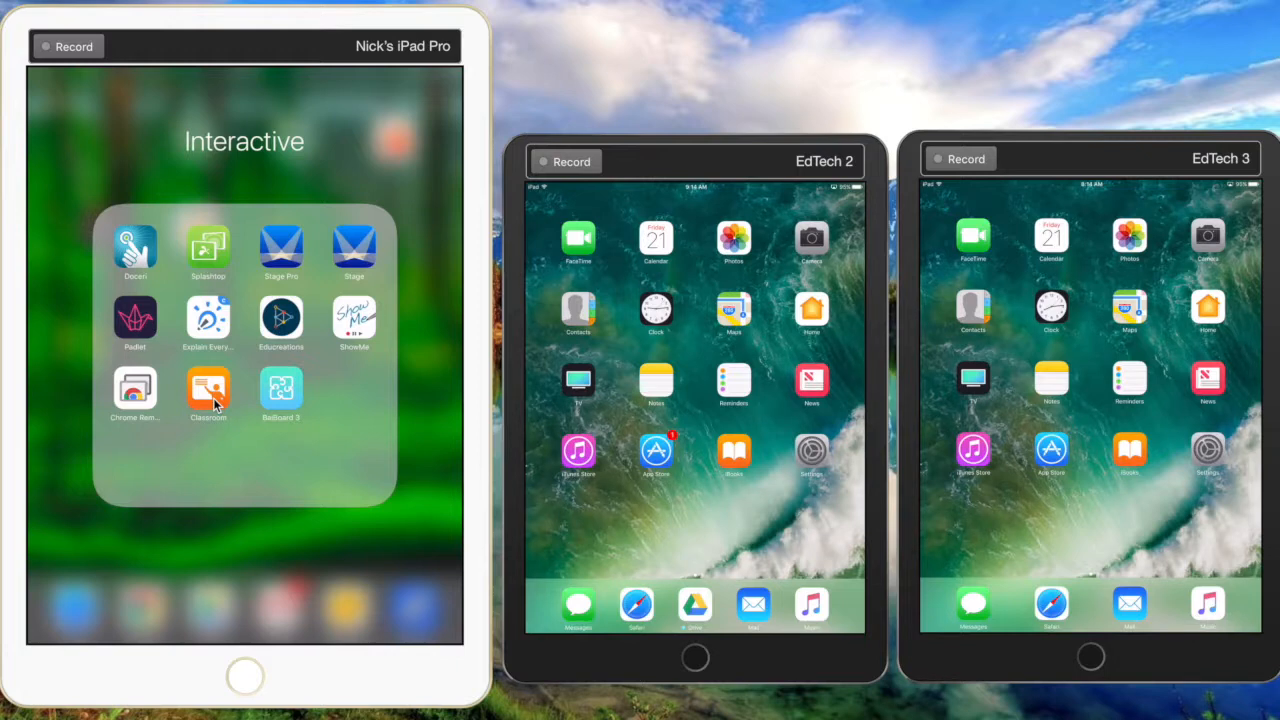
Step: Create a new class named 'Period 1 Math' from the Classroom app's My Classes screen
left_click(208, 388)
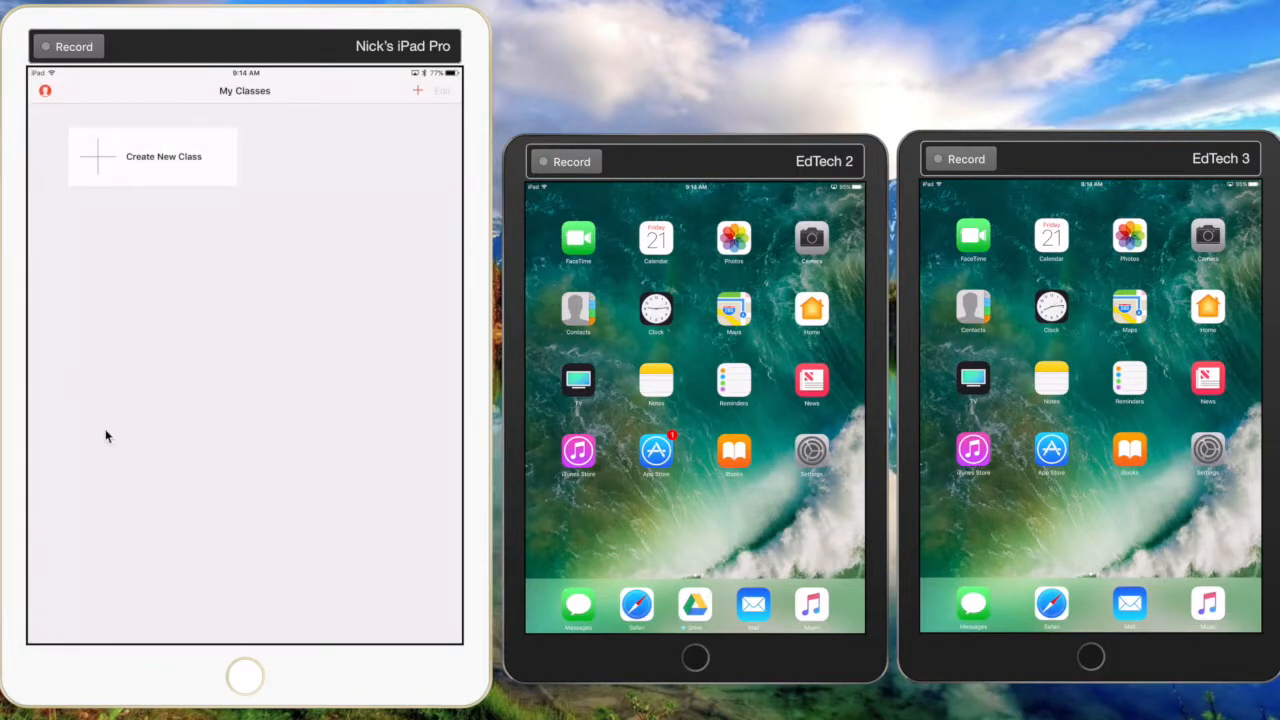
mouse_move(132, 192)
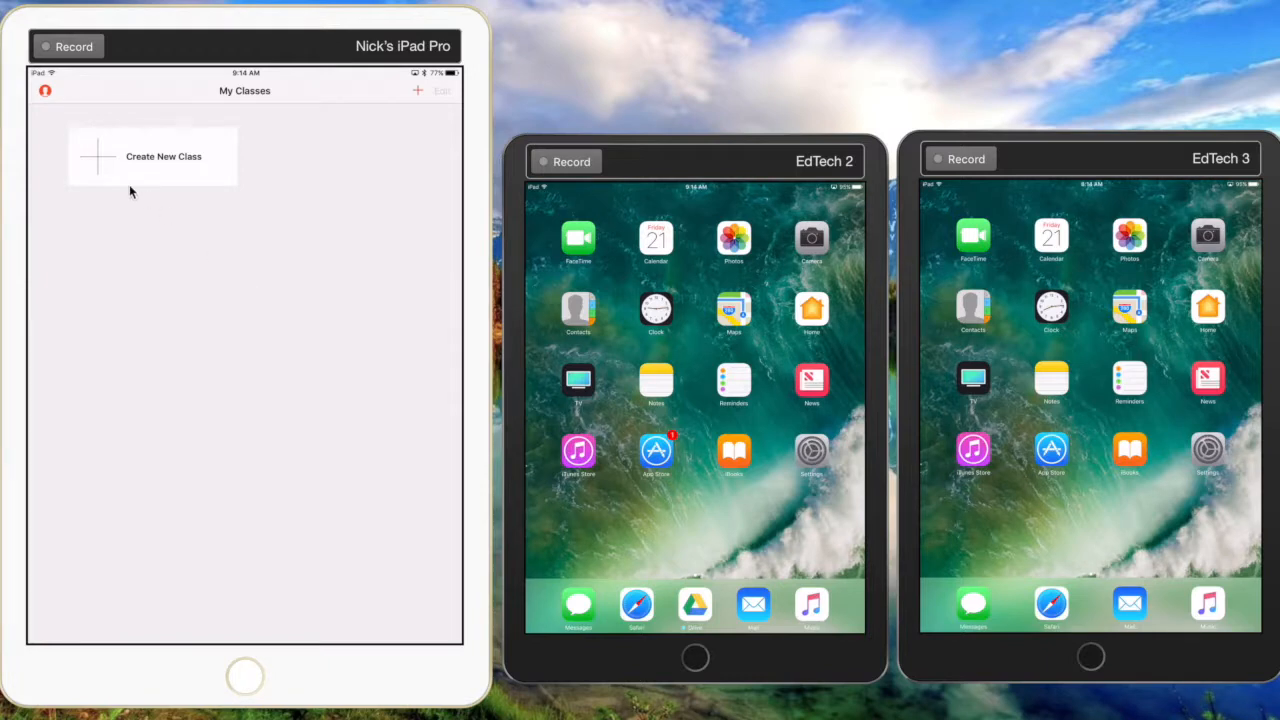
left_click(152, 156)
type("Period")
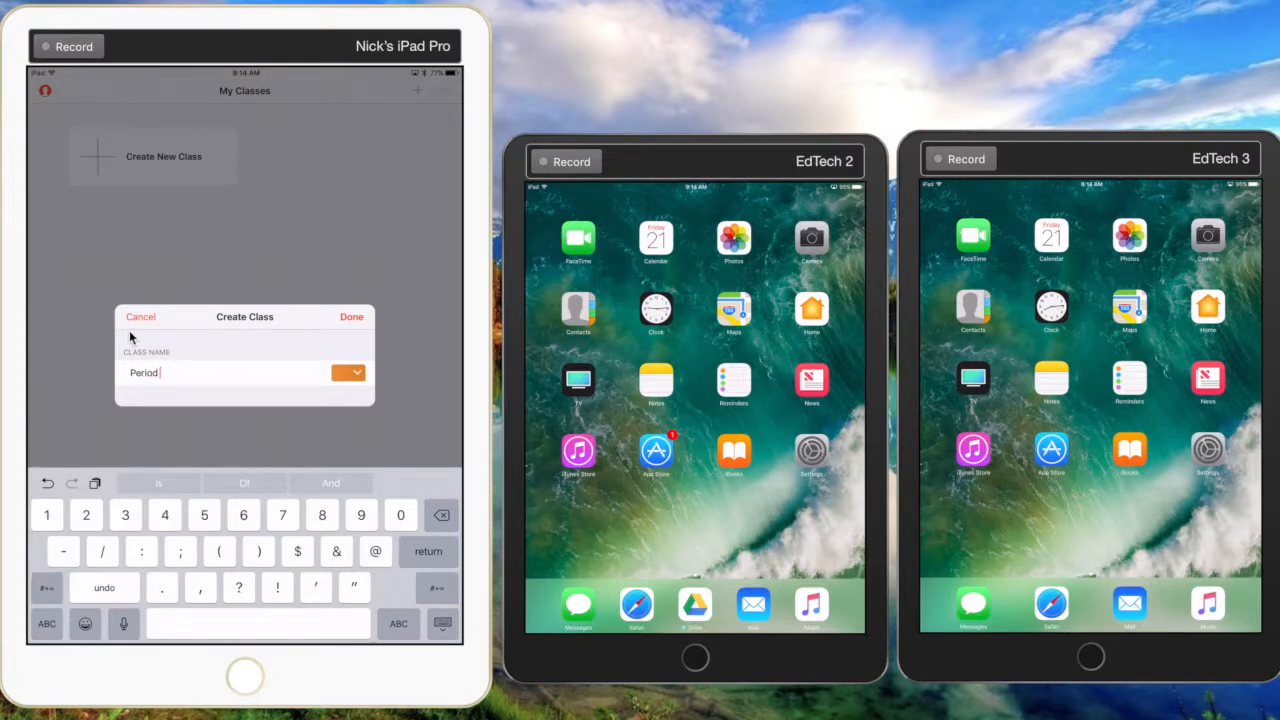
type("1 Math")
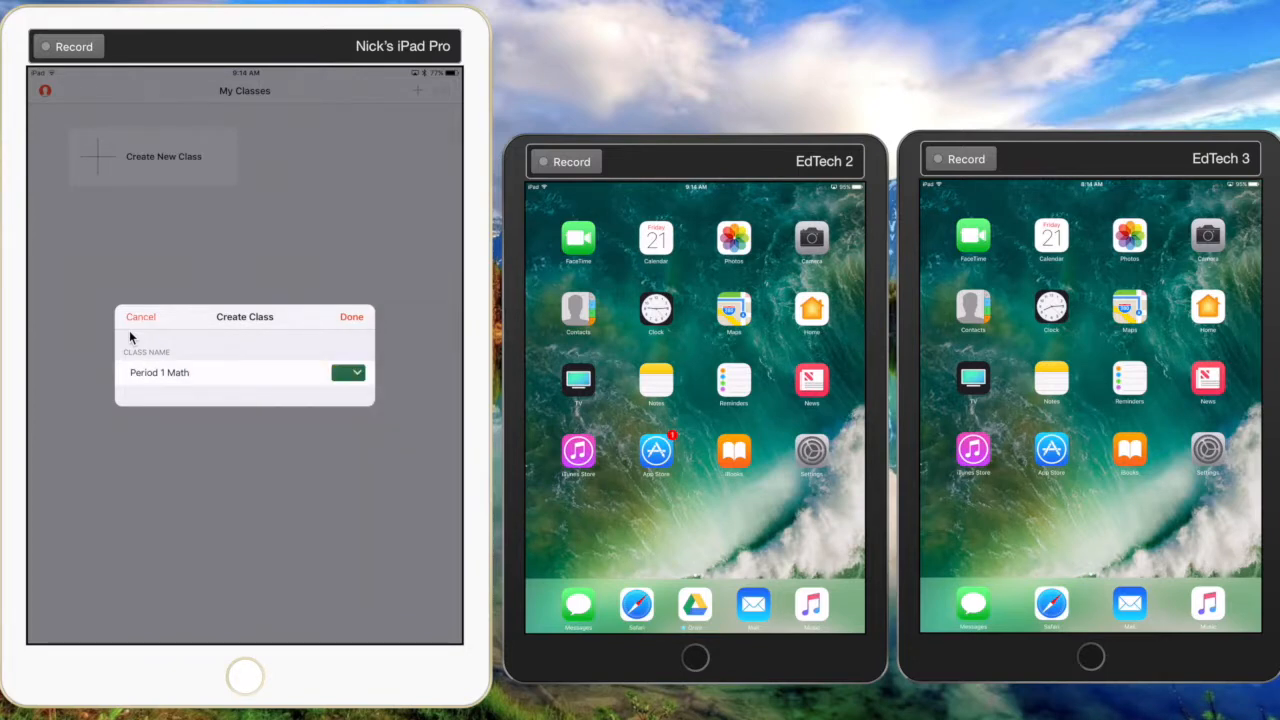
left_click(352, 316)
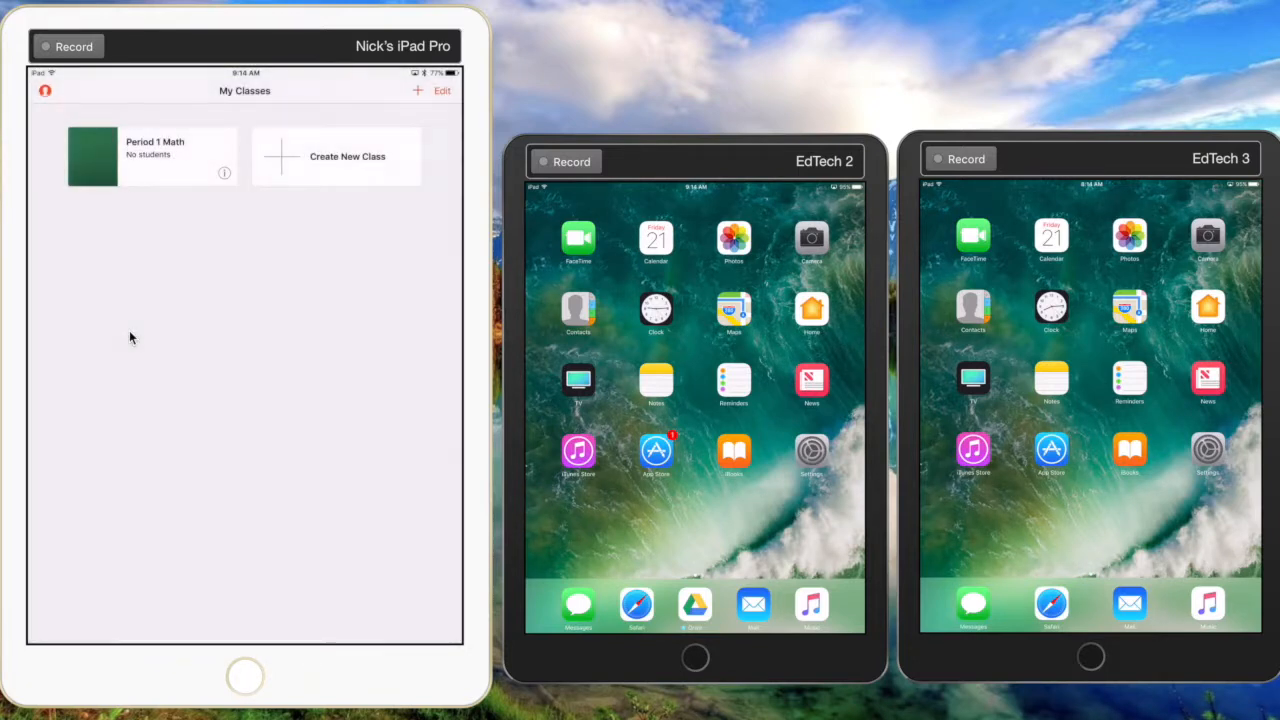
mouse_move(224, 378)
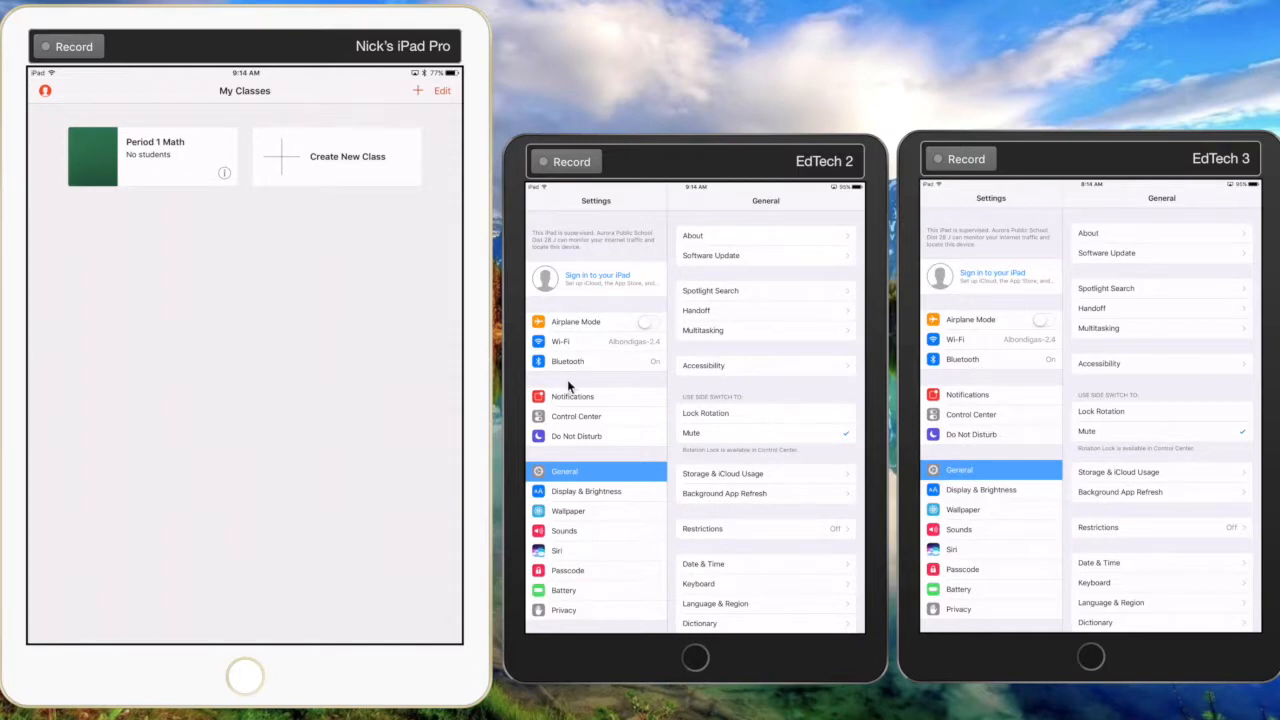
mouse_move(138, 192)
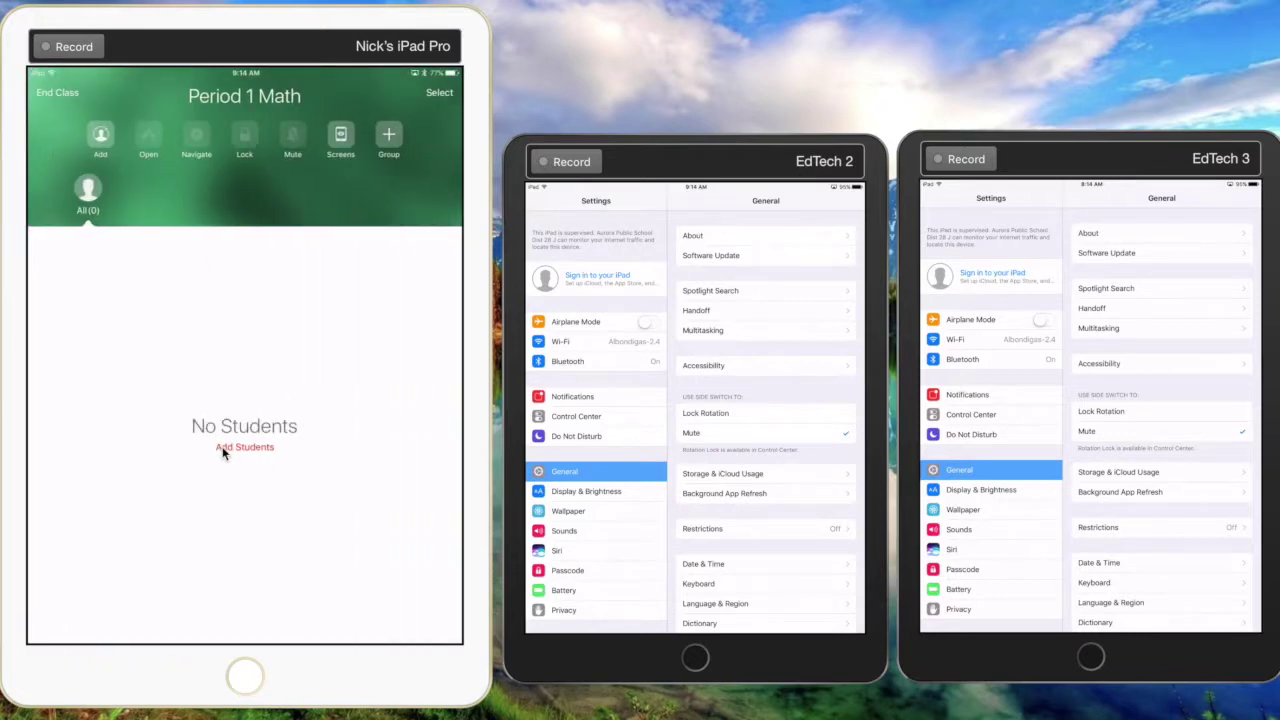
Step: Start adding students so the join code 3714 is offered to the student iPads
left_click(244, 448)
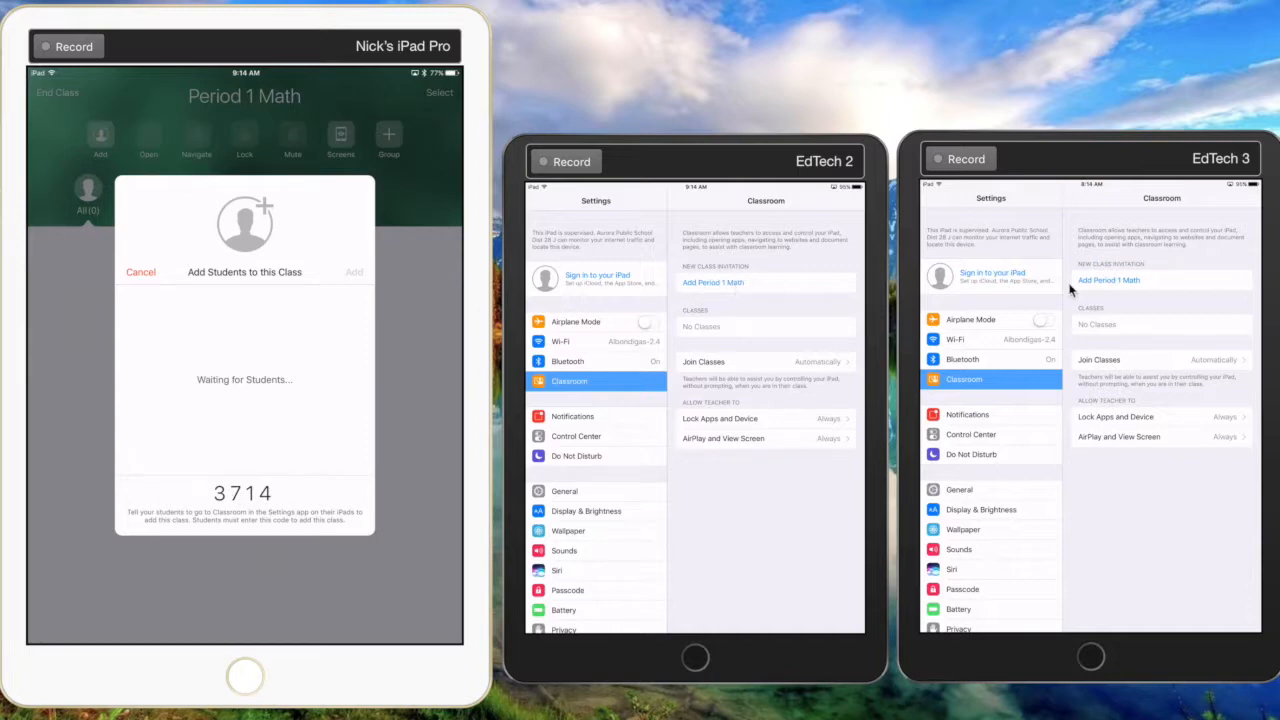
mouse_move(704, 344)
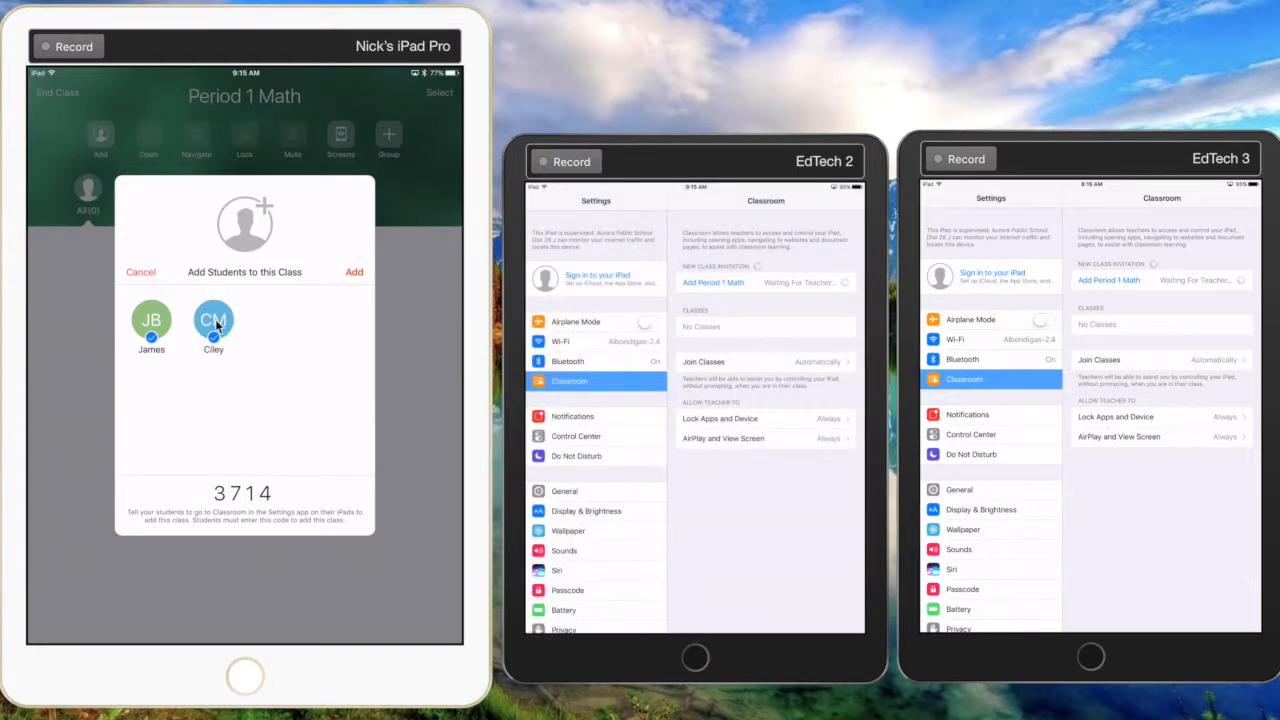
mouse_move(222, 292)
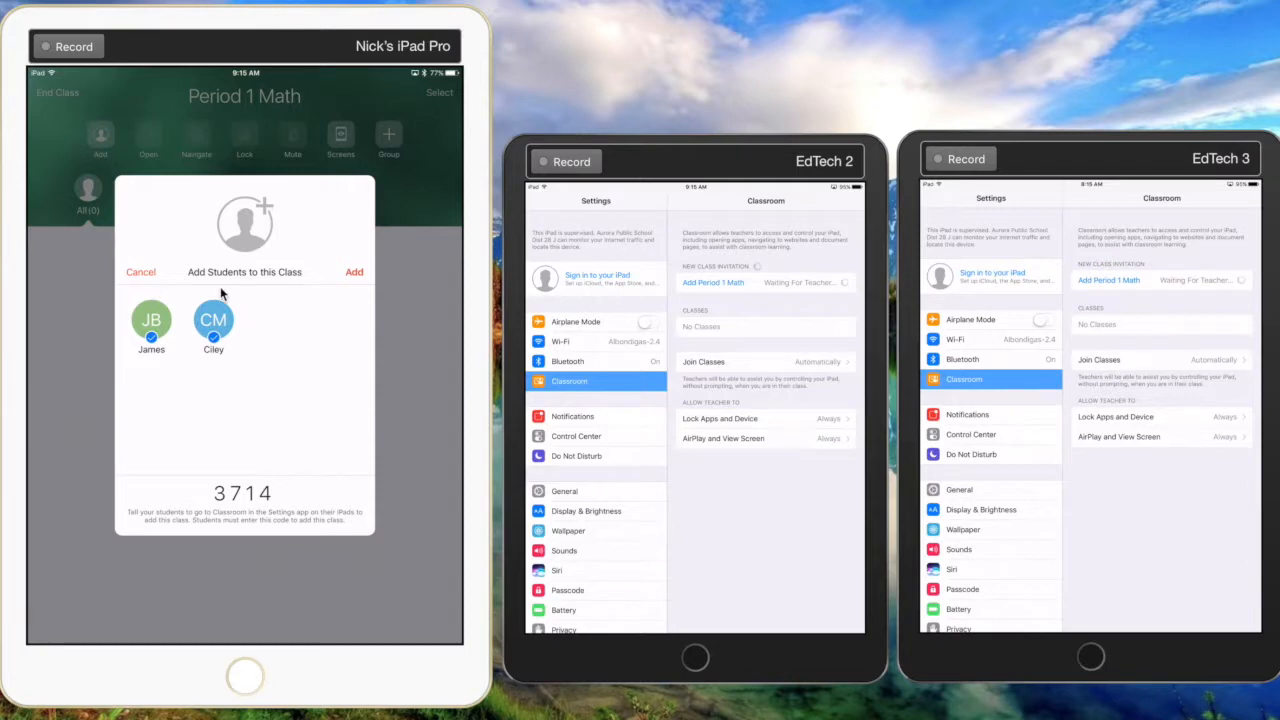
mouse_move(268, 348)
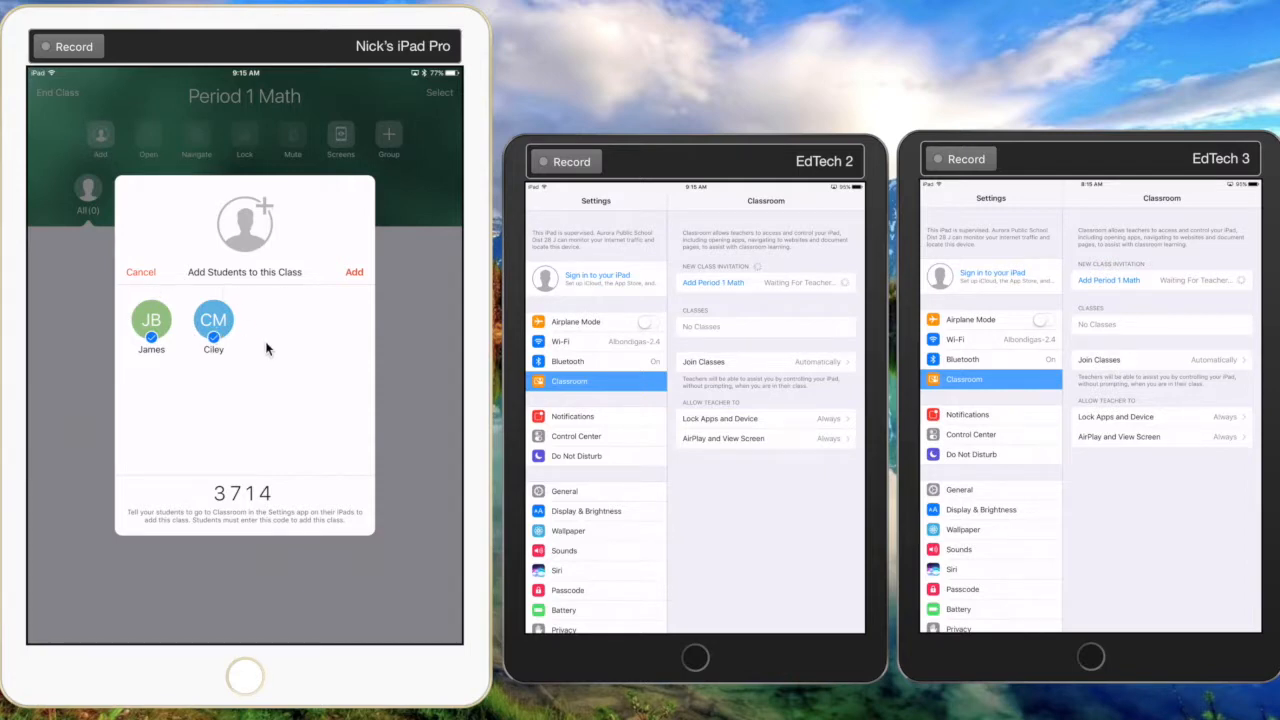
mouse_move(350, 284)
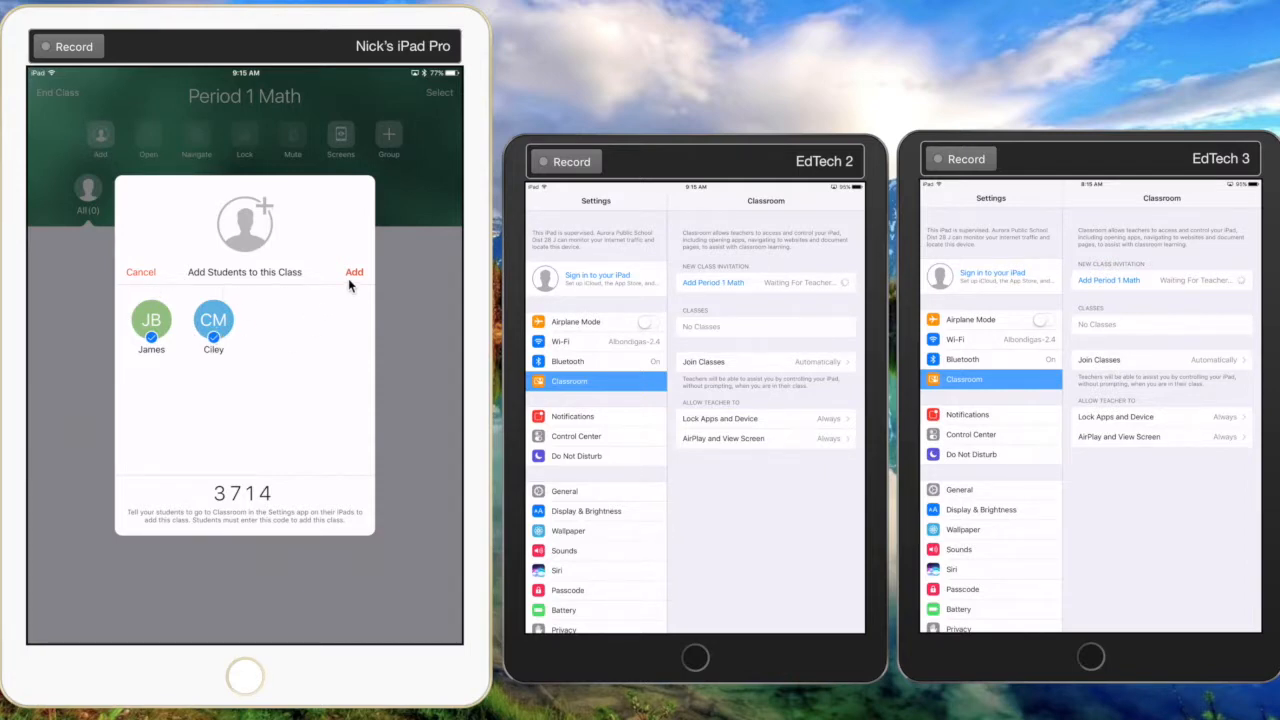
Step: Enroll the two waiting students, then check Period 1 Math under Classroom on a student iPad
left_click(354, 272)
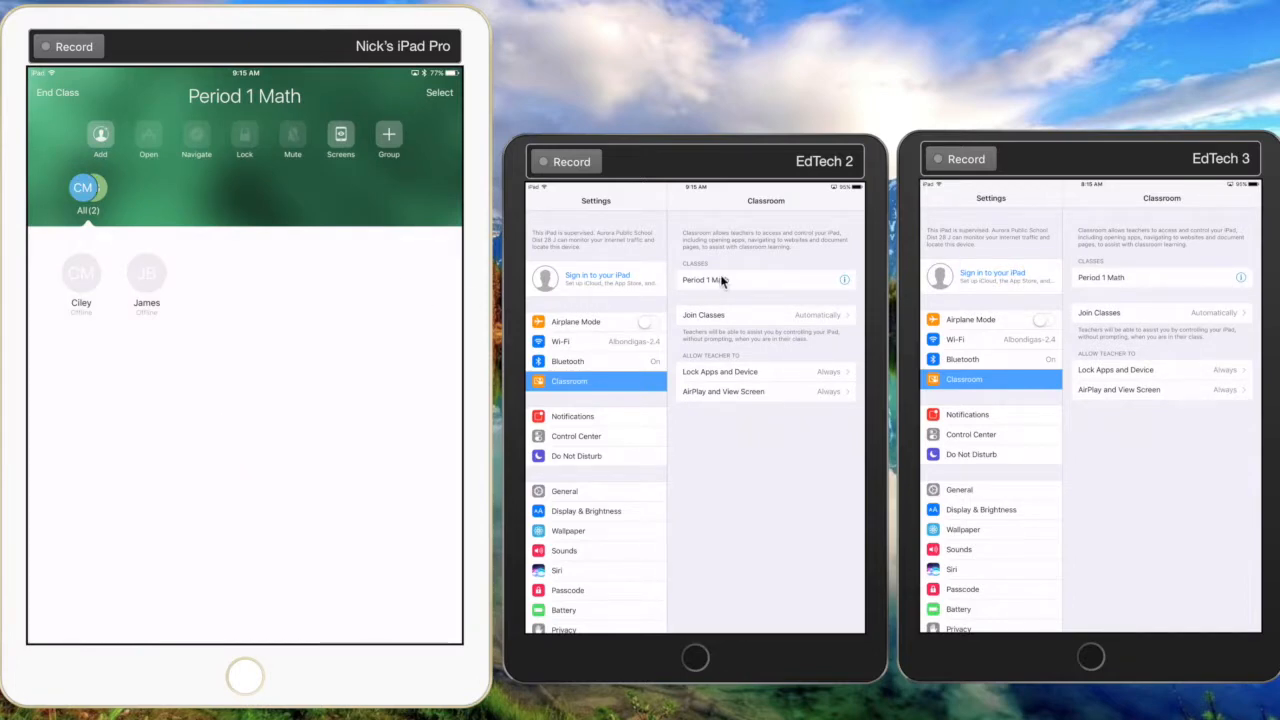
left_click(724, 280)
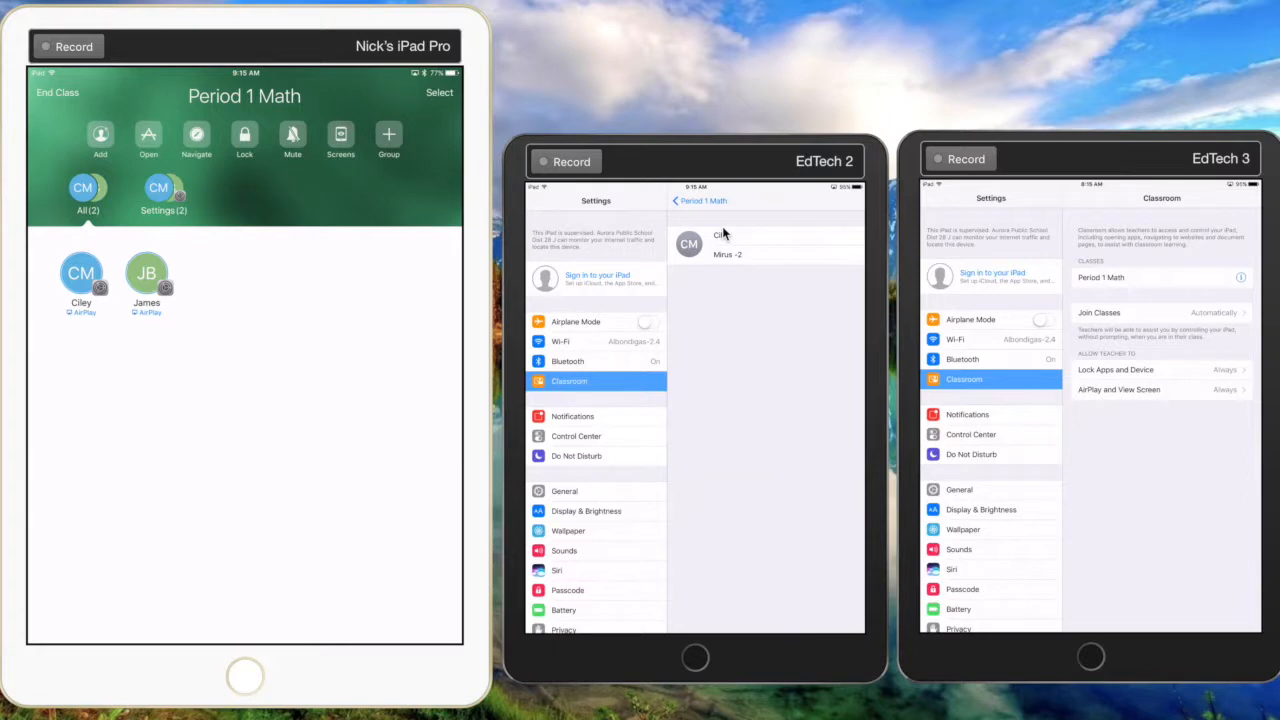
left_click(740, 240)
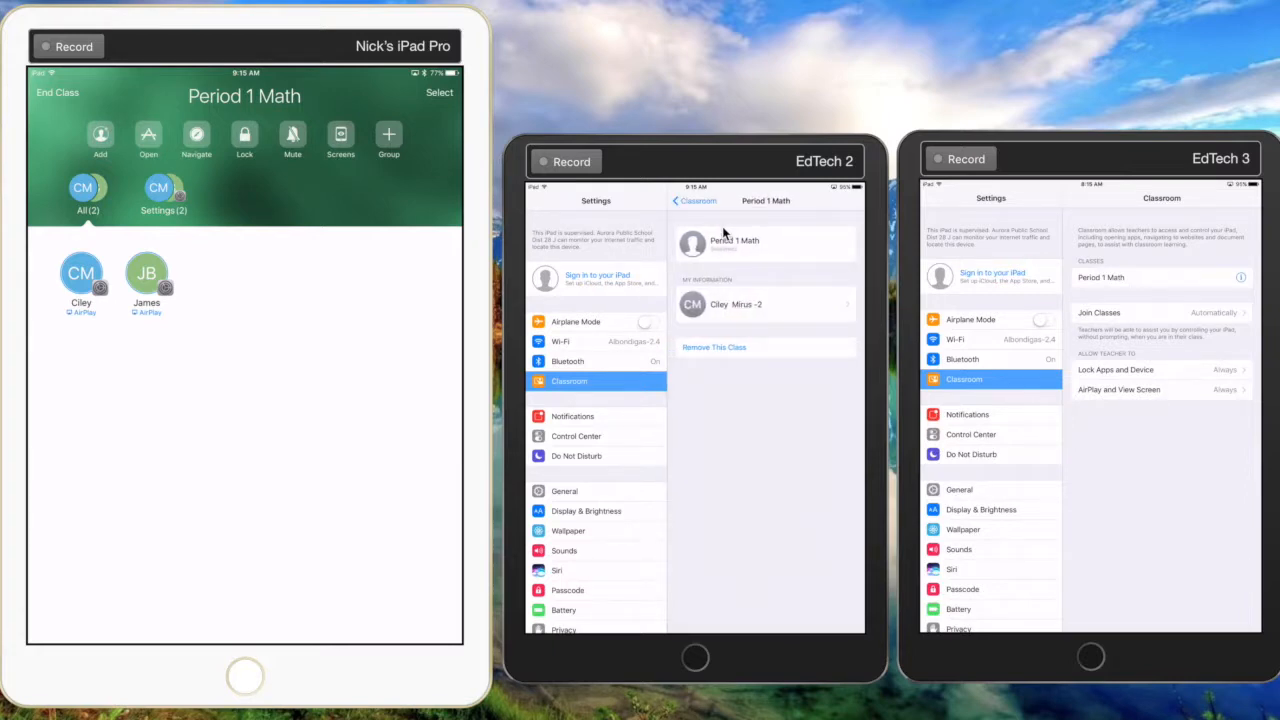
mouse_move(754, 438)
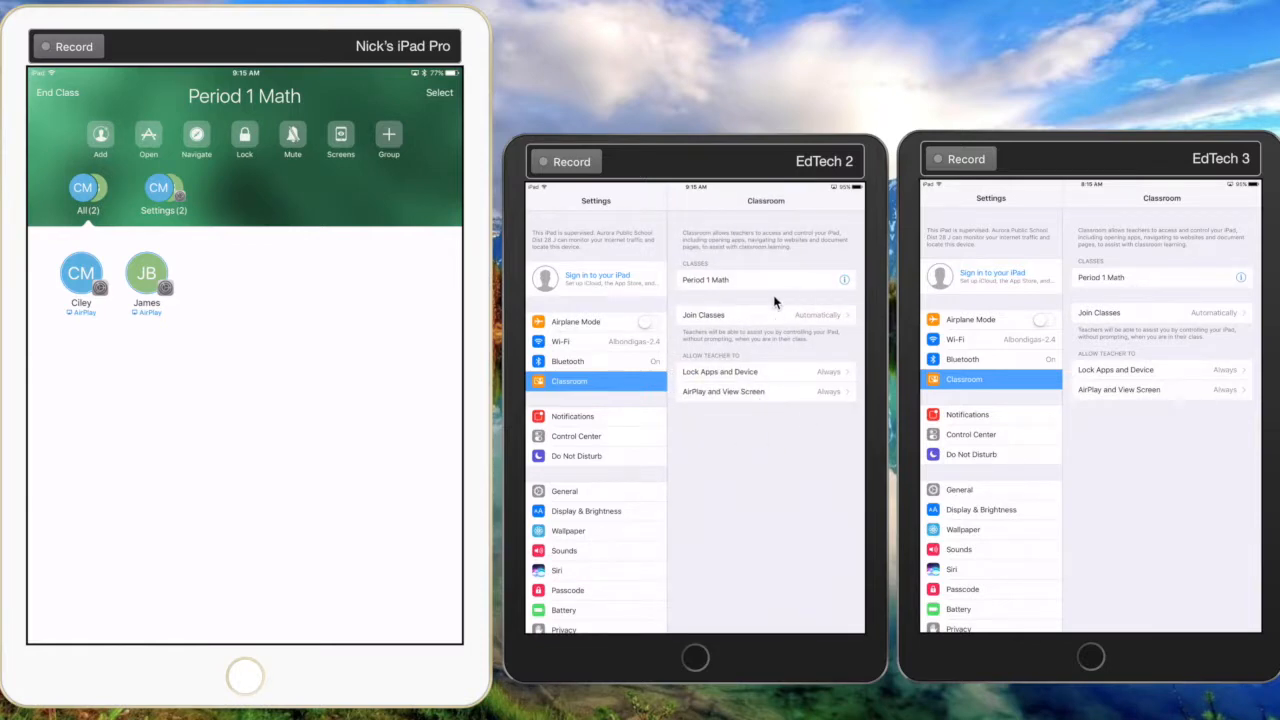
mouse_move(714, 322)
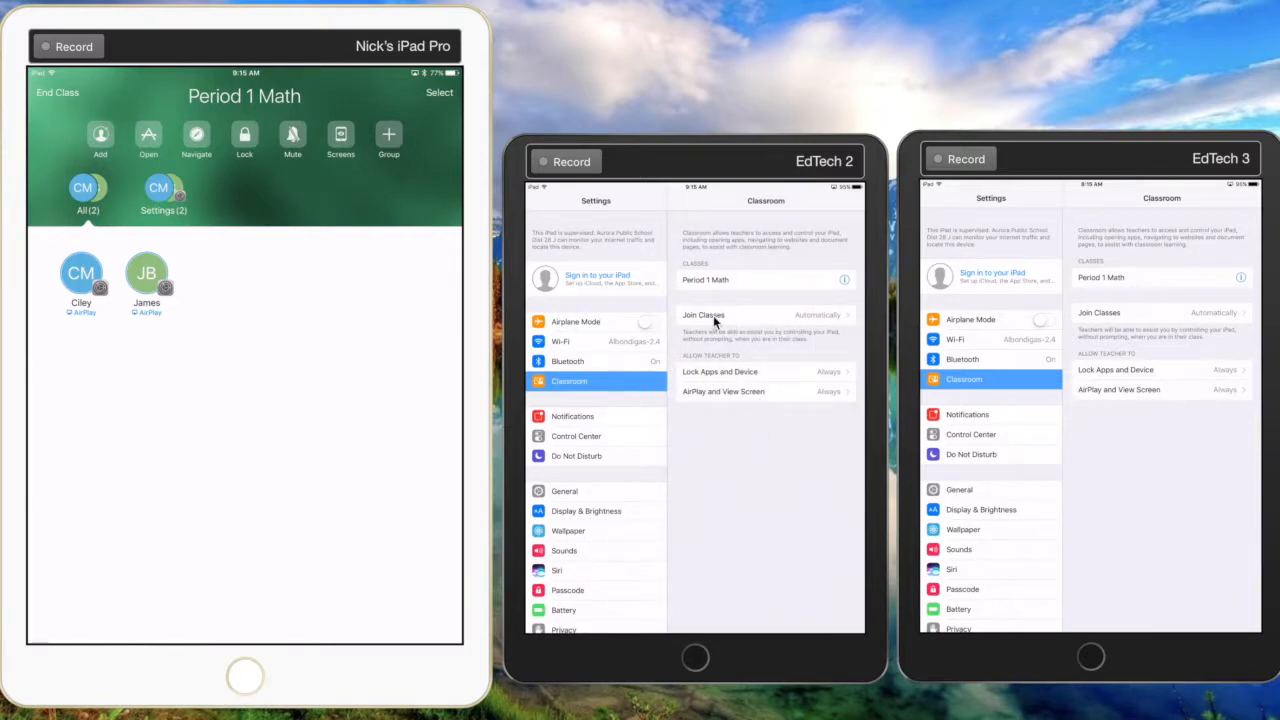
mouse_move(728, 392)
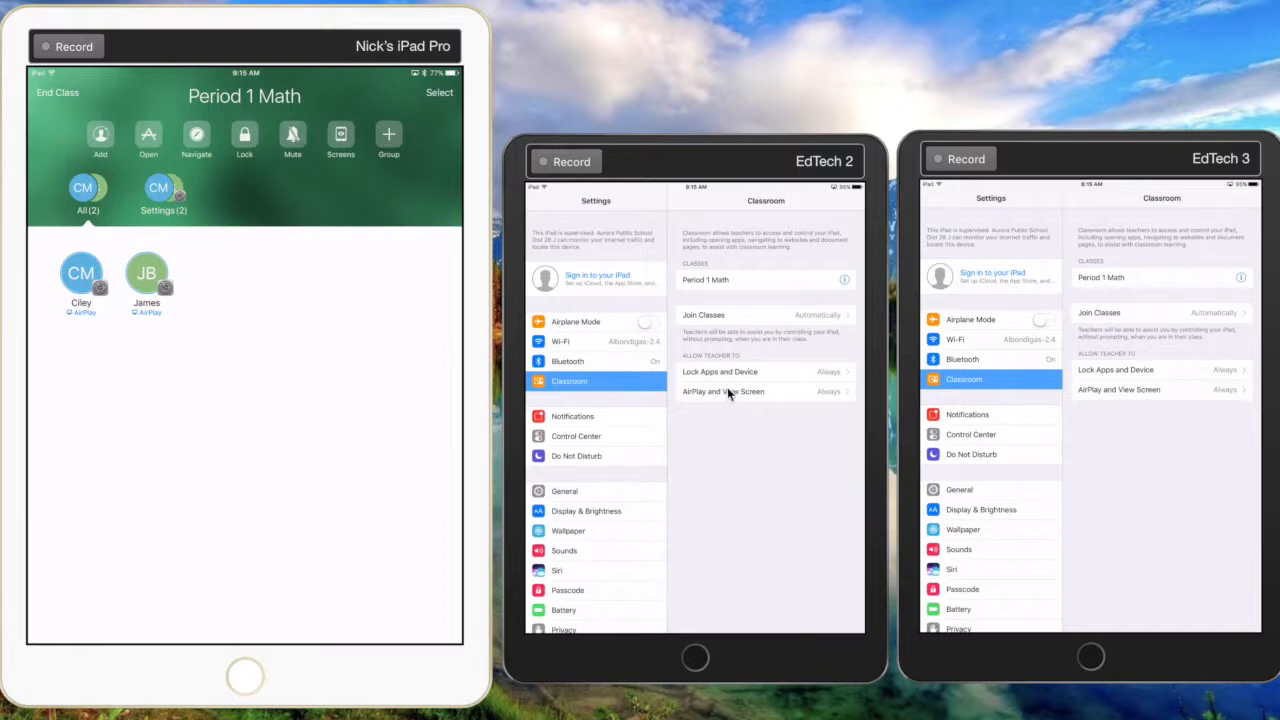
mouse_move(774, 388)
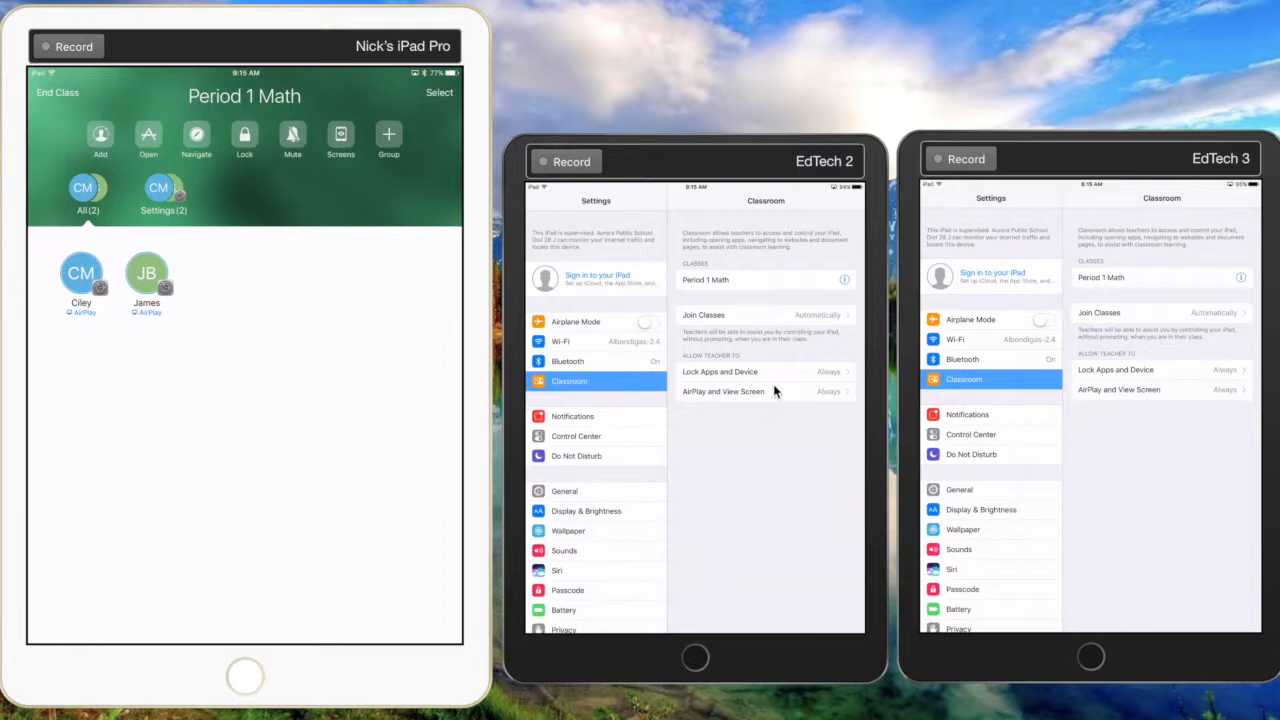
Step: Keep 'Lock Apps and Device' set to Always on the student iPad
left_click(720, 370)
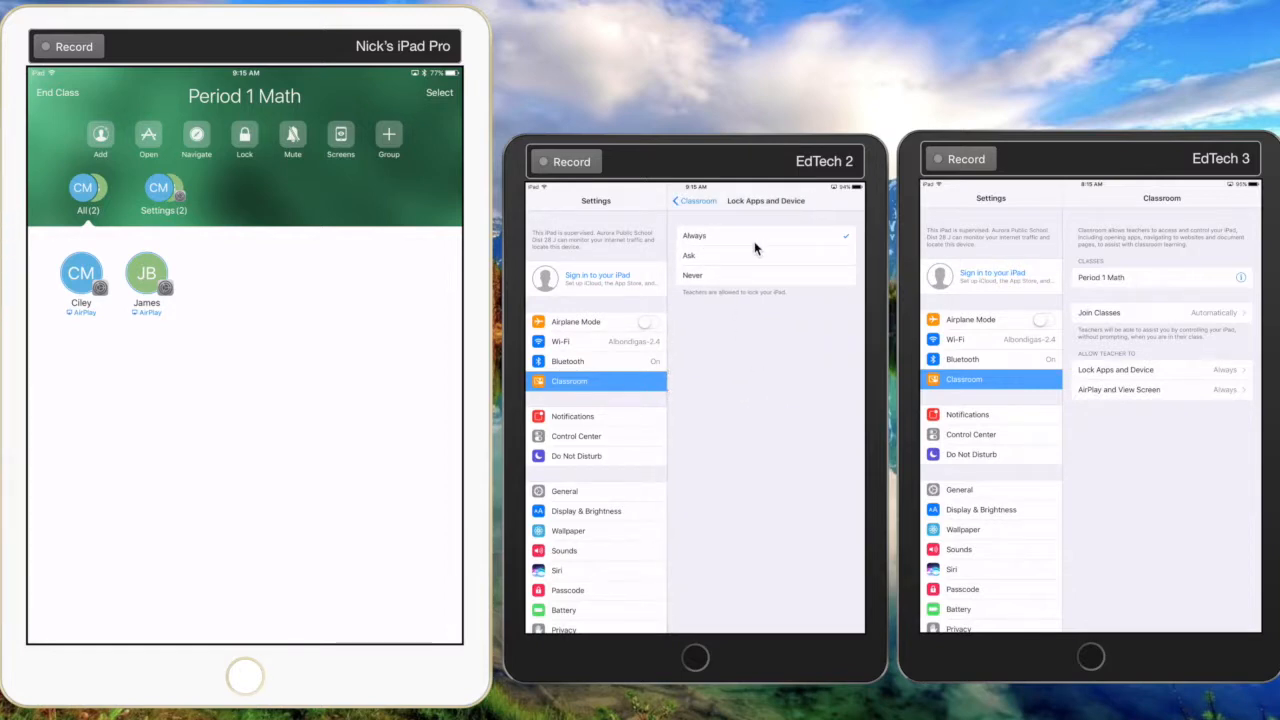
mouse_move(700, 262)
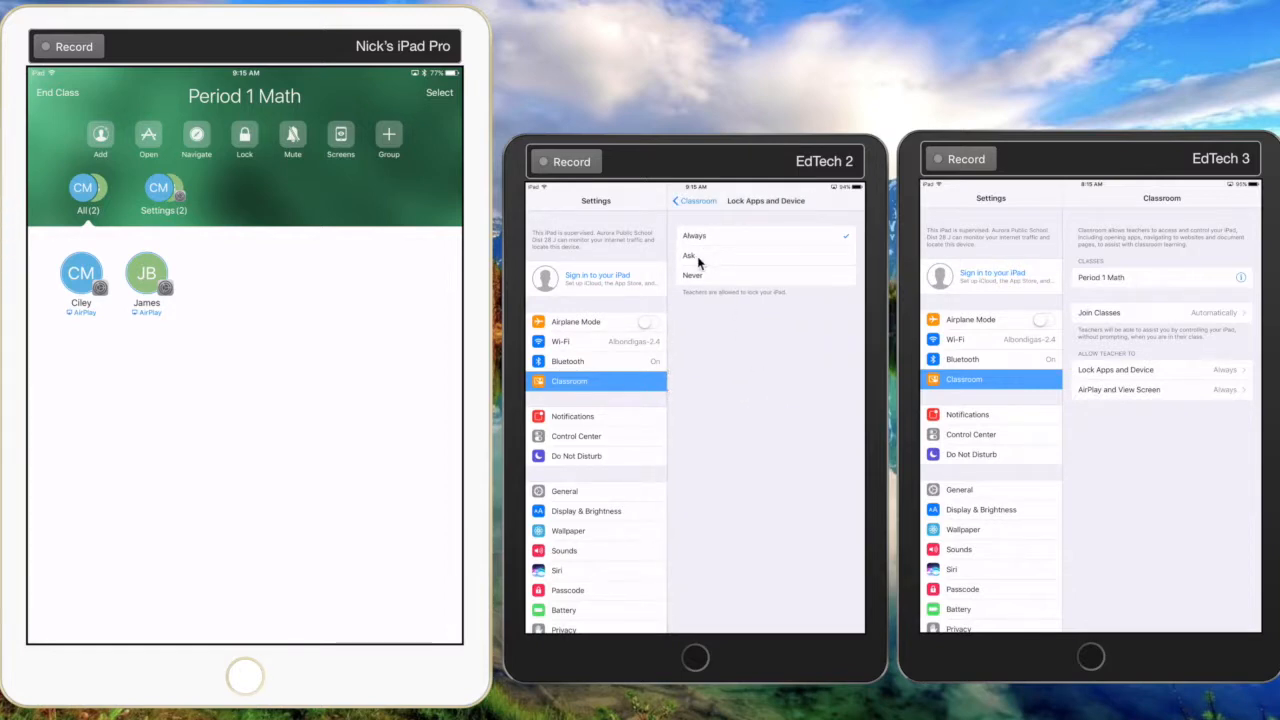
mouse_move(748, 268)
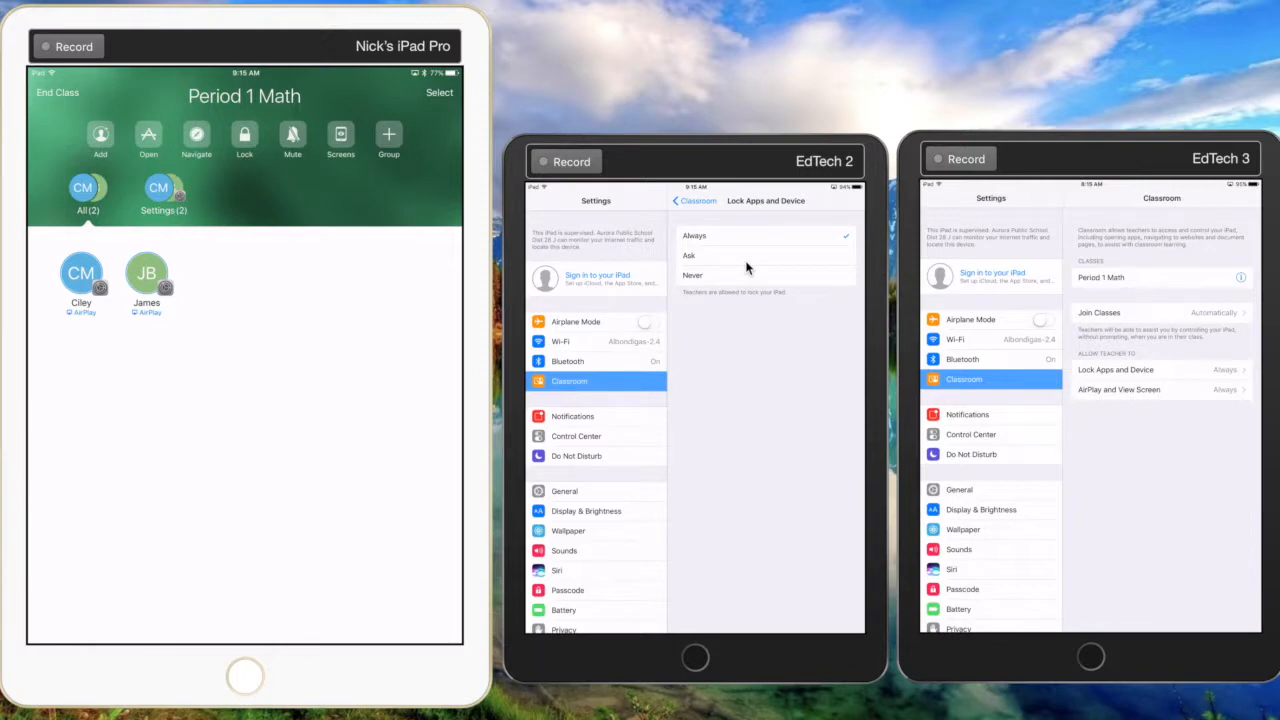
left_click(678, 200)
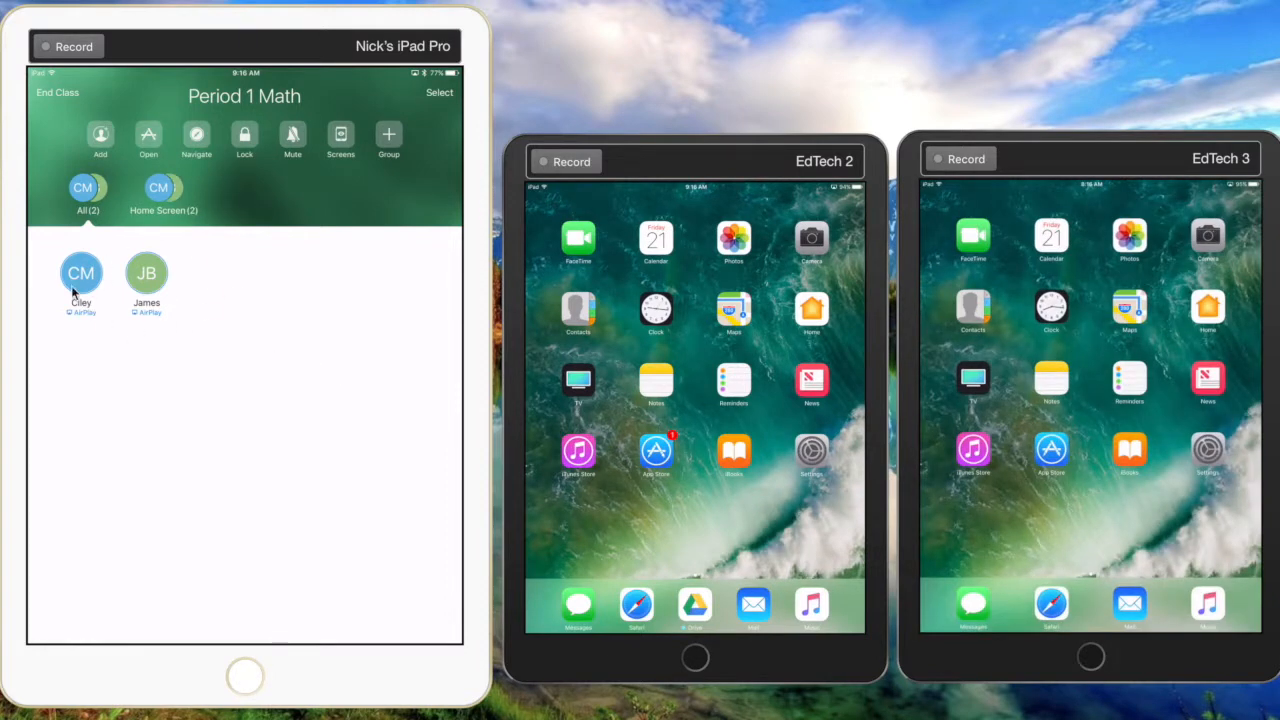
mouse_move(100, 138)
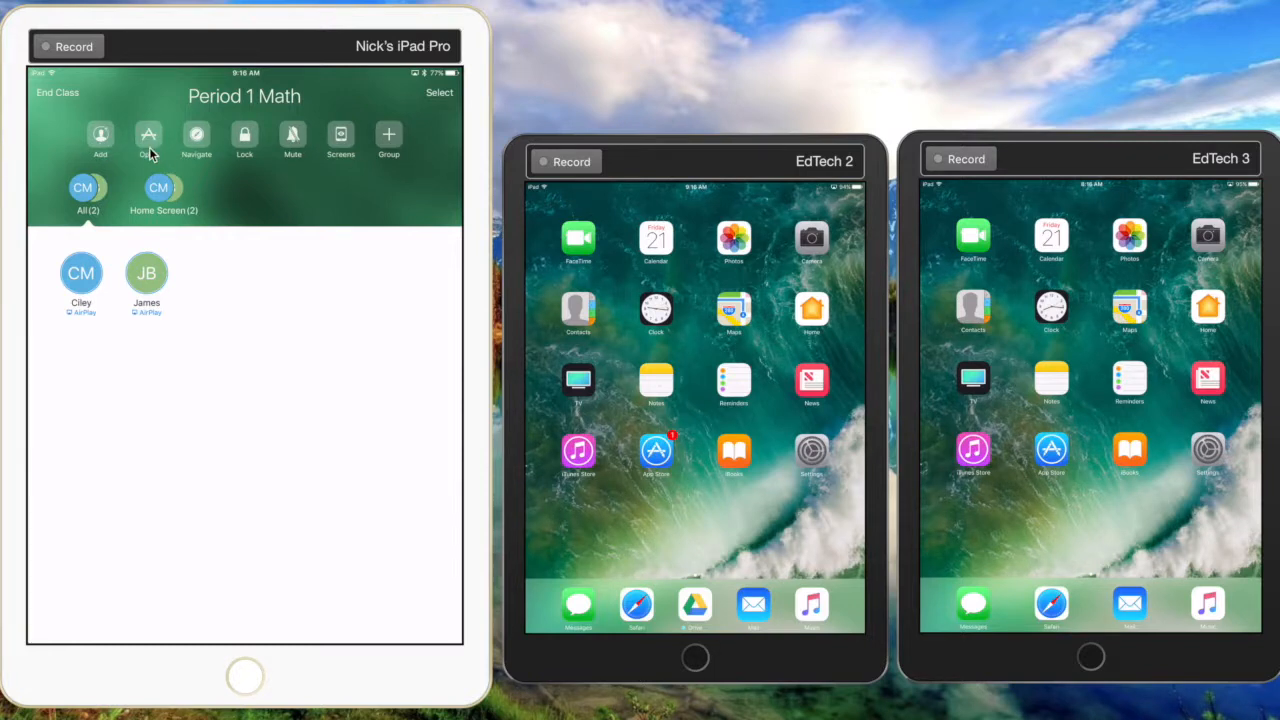
Step: Send the Clock app to open on both student iPads and dismiss the confirmation
left_click(148, 136)
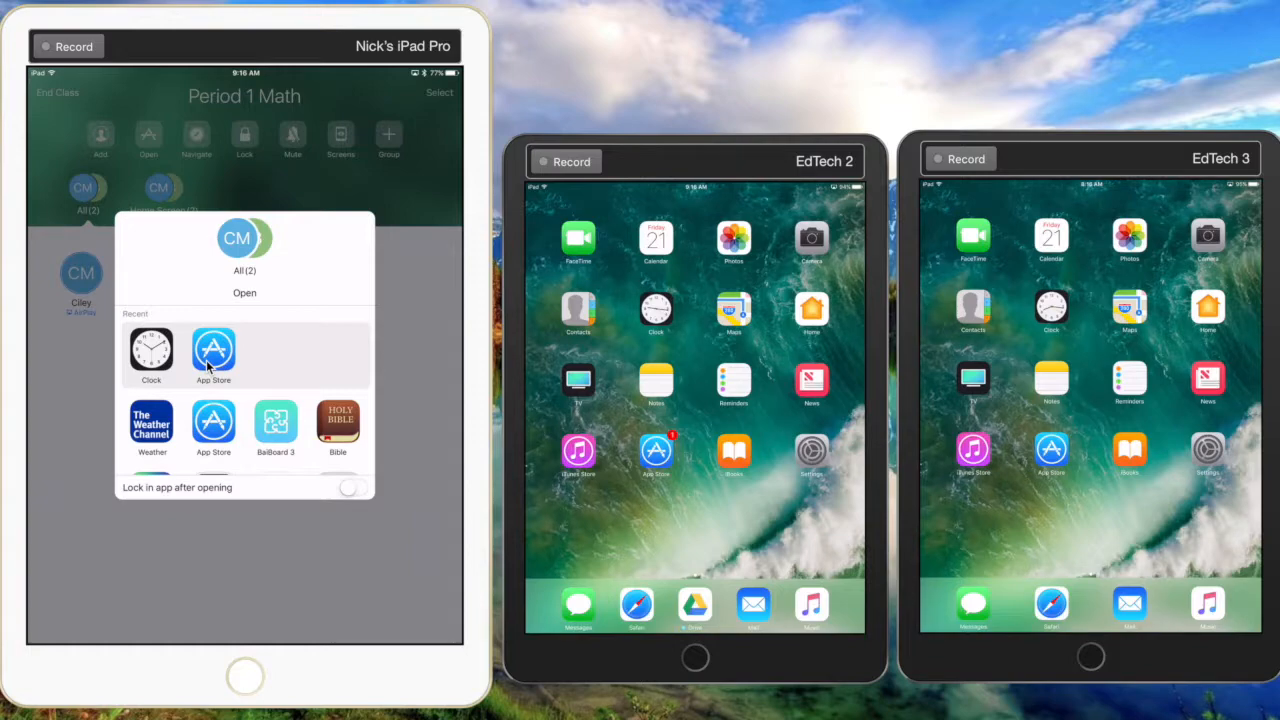
mouse_move(176, 360)
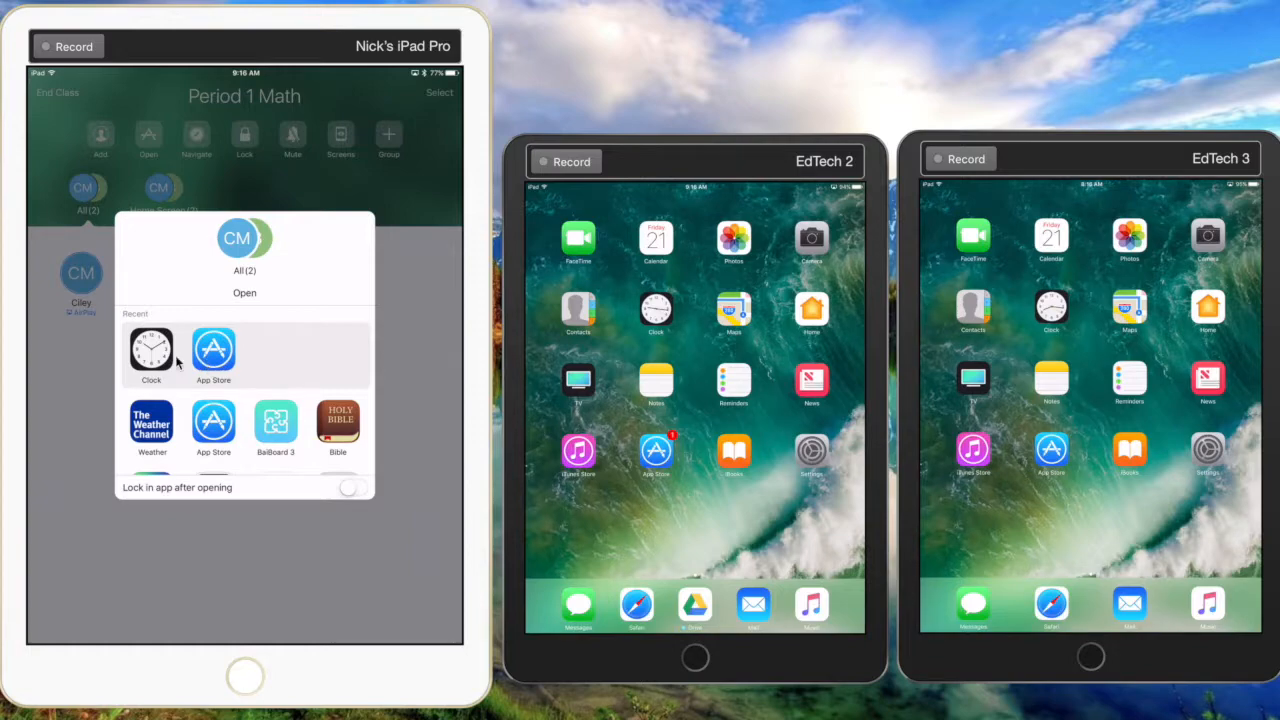
left_click(152, 348)
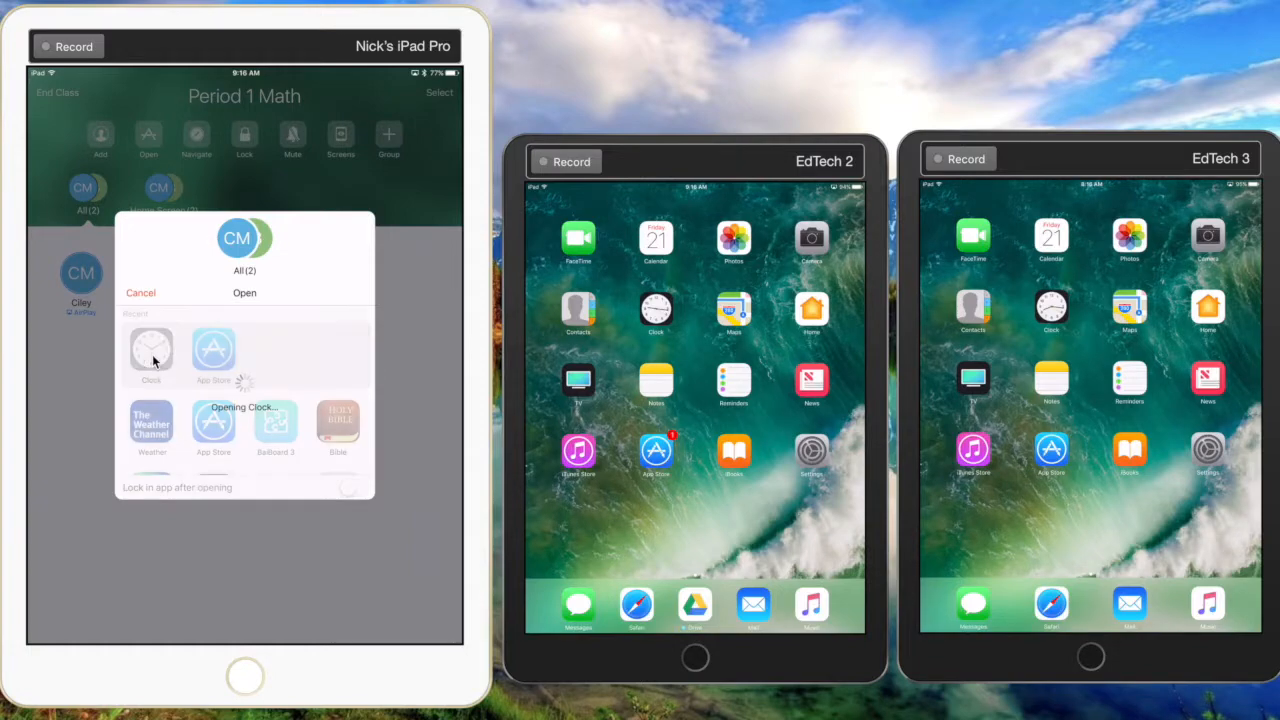
left_click(152, 356)
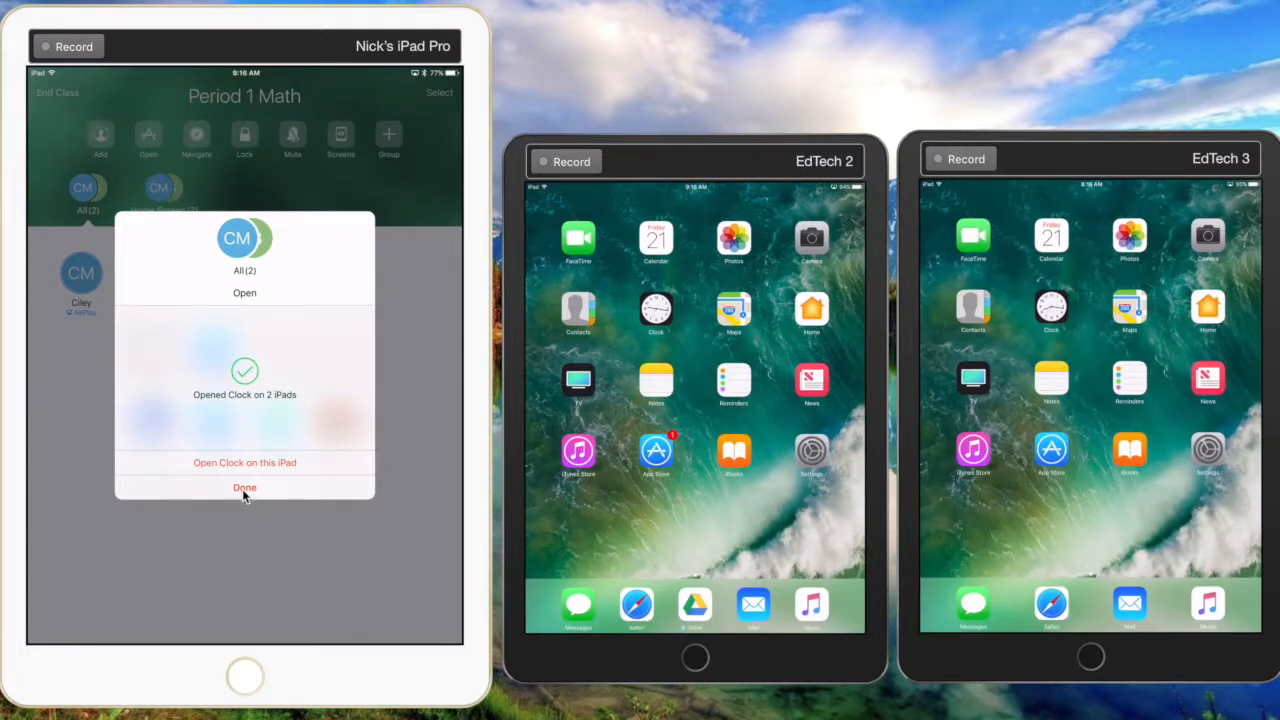
left_click(244, 488)
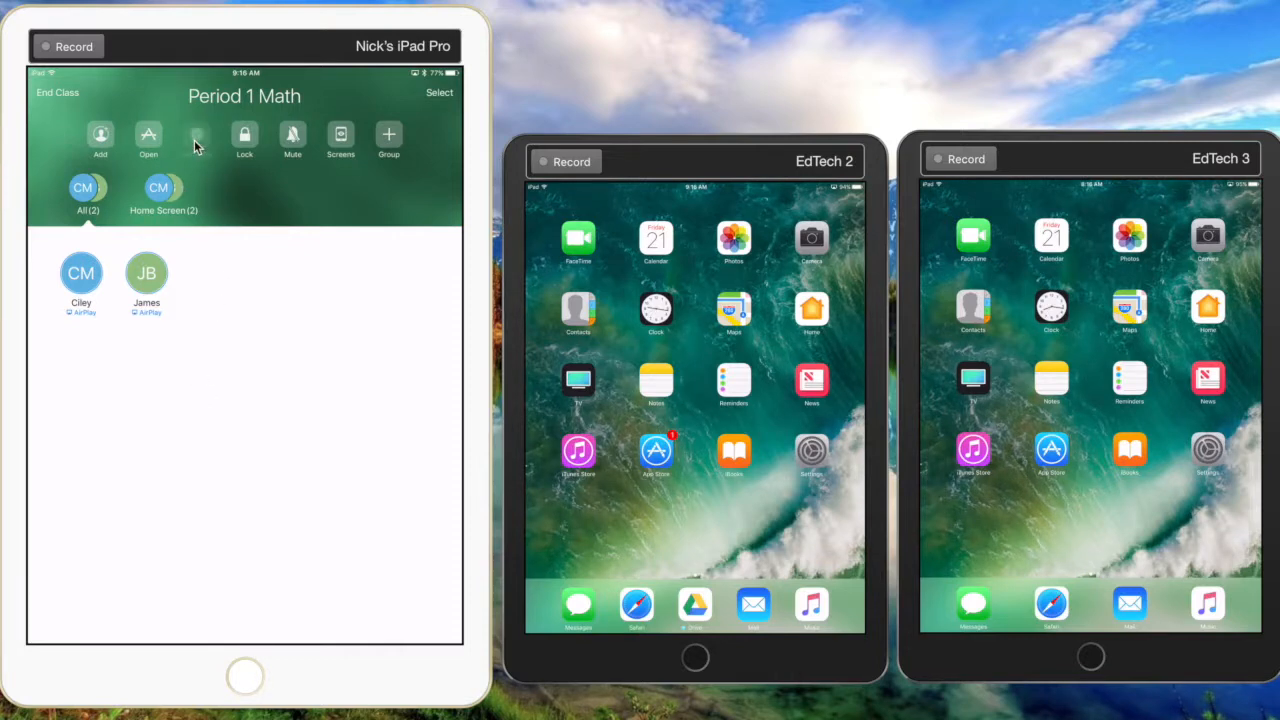
Step: Navigate both student iPads to the APS Home bookmark from Safari's EDU folder
left_click(196, 136)
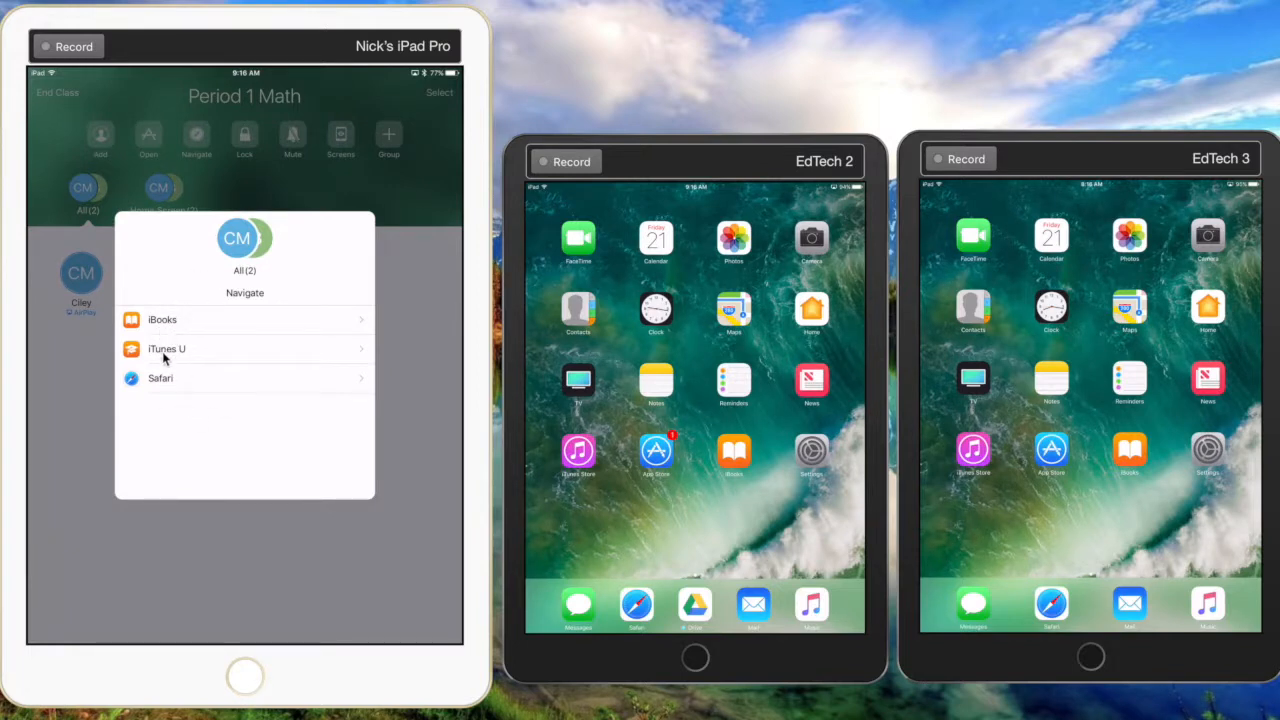
mouse_move(178, 388)
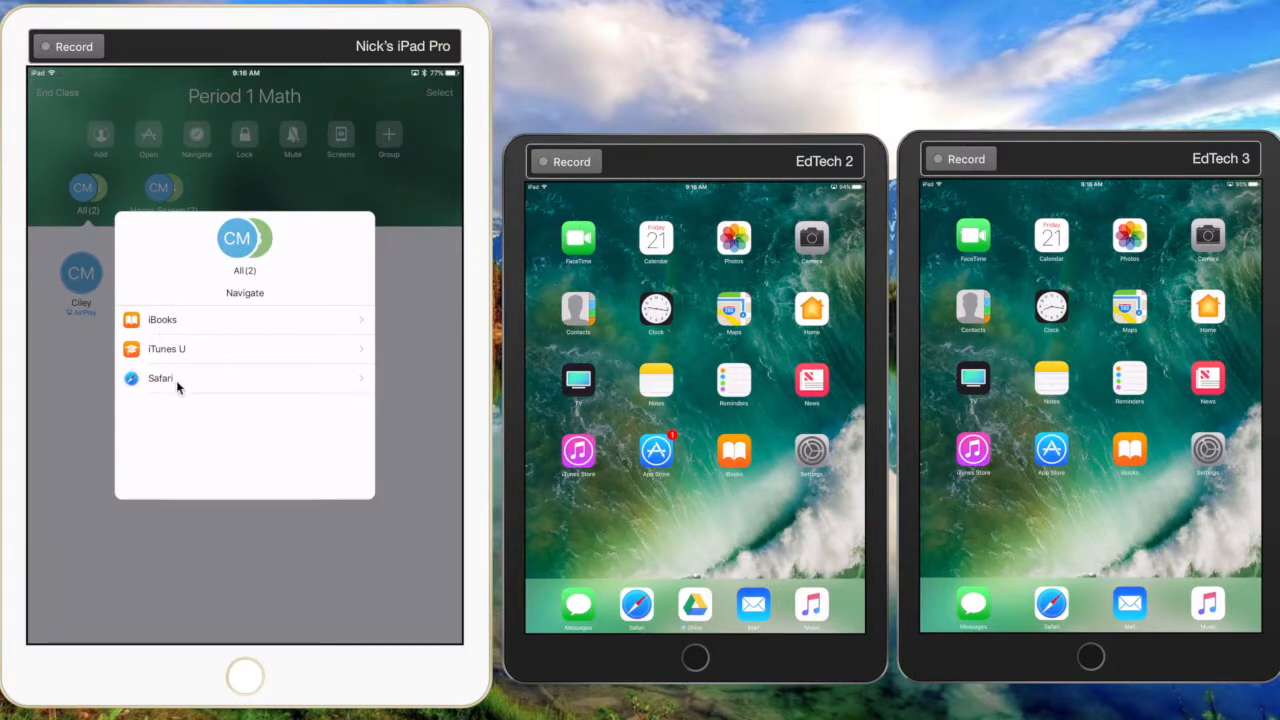
left_click(160, 378)
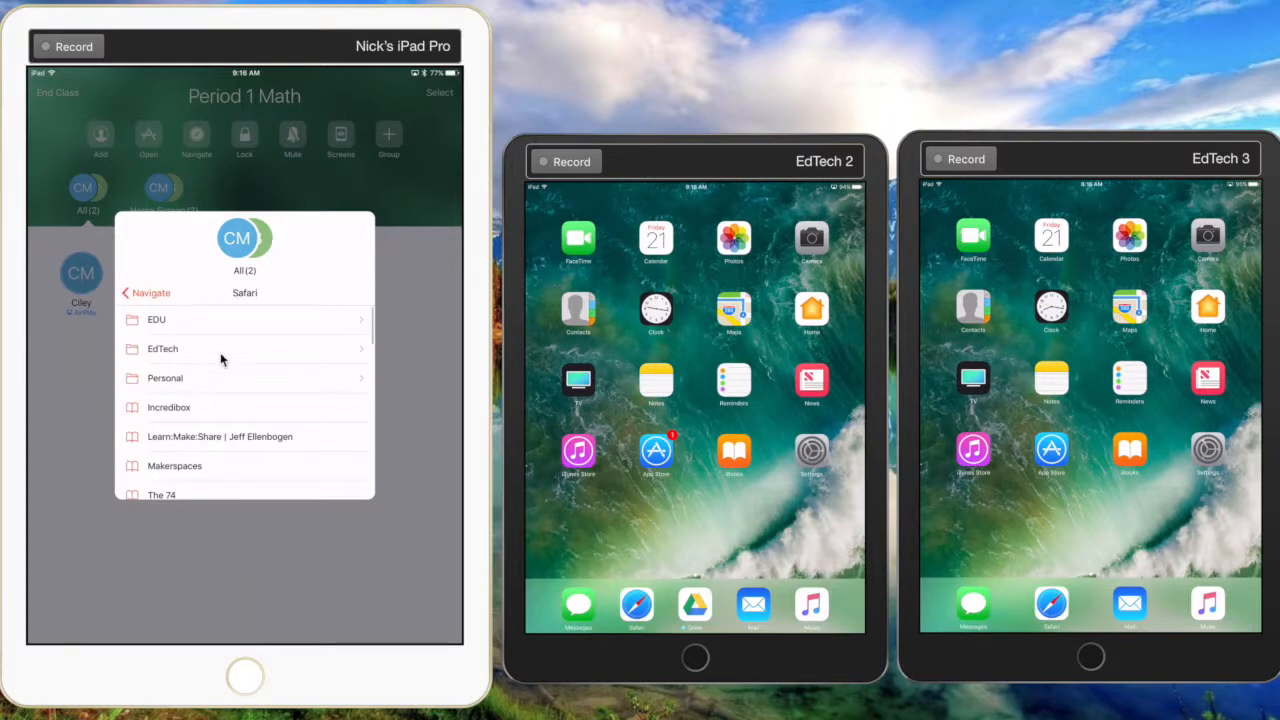
mouse_move(184, 348)
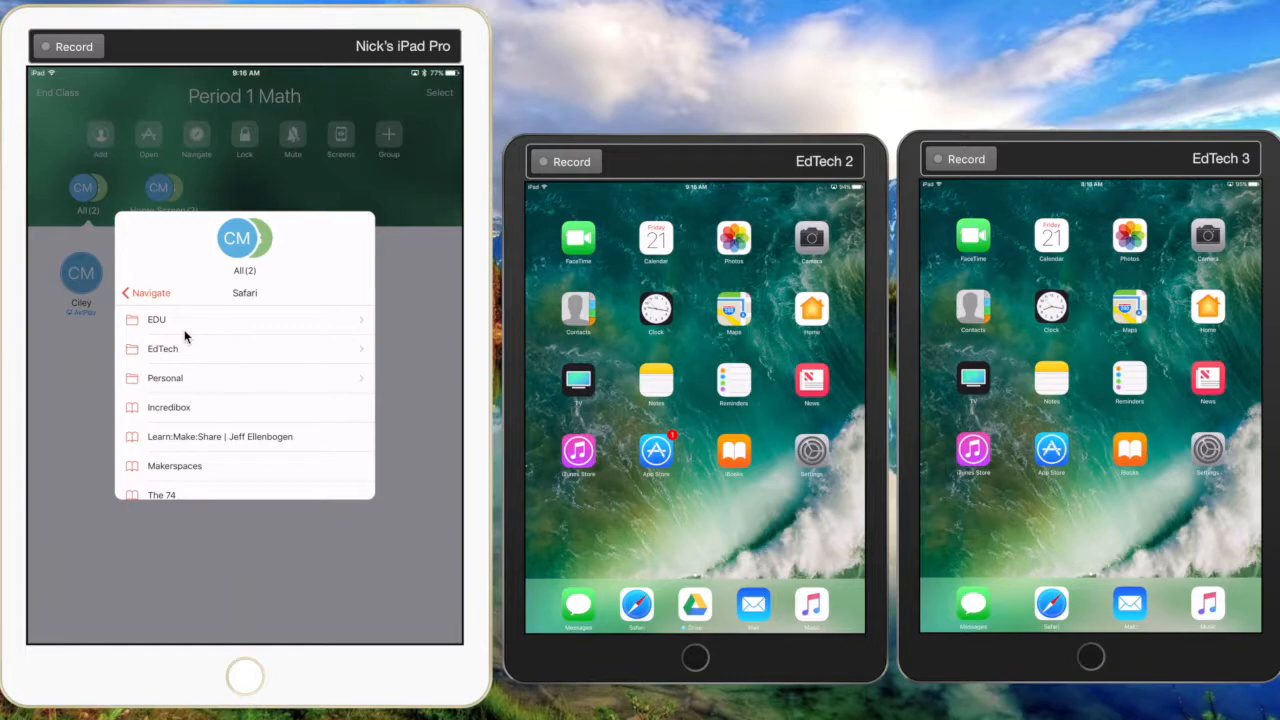
left_click(156, 320)
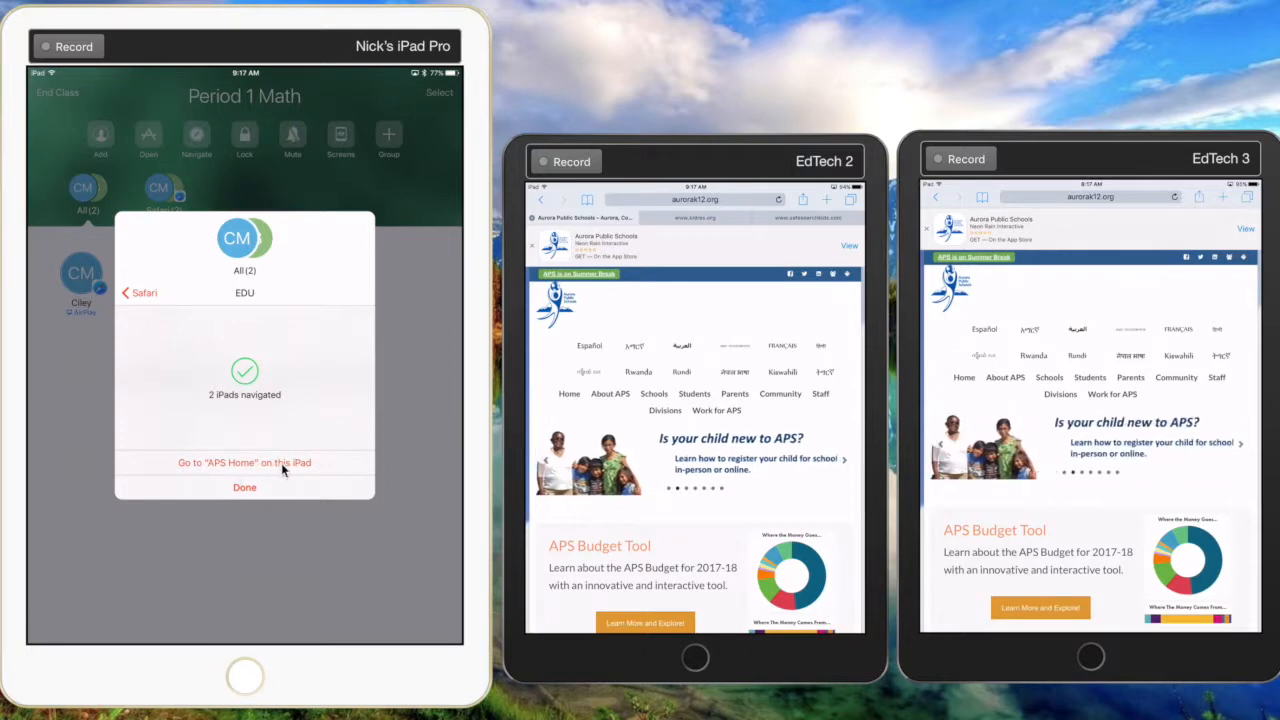
mouse_move(250, 540)
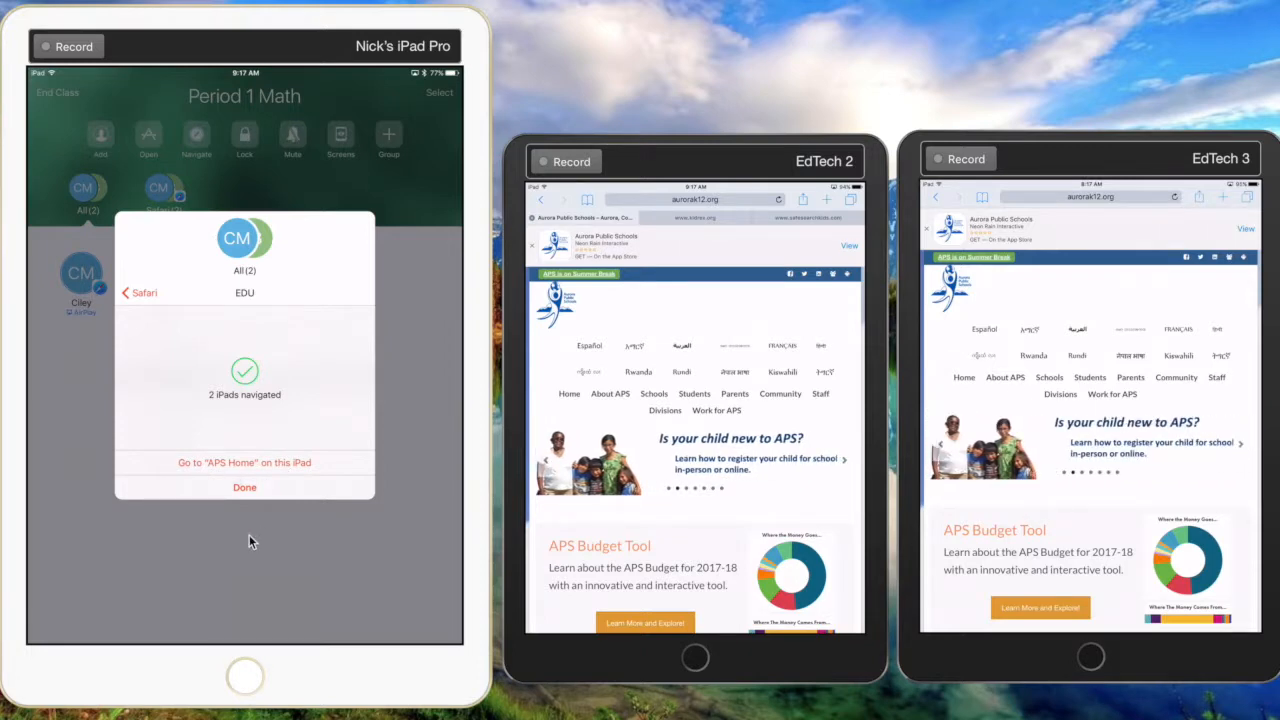
left_click(244, 488)
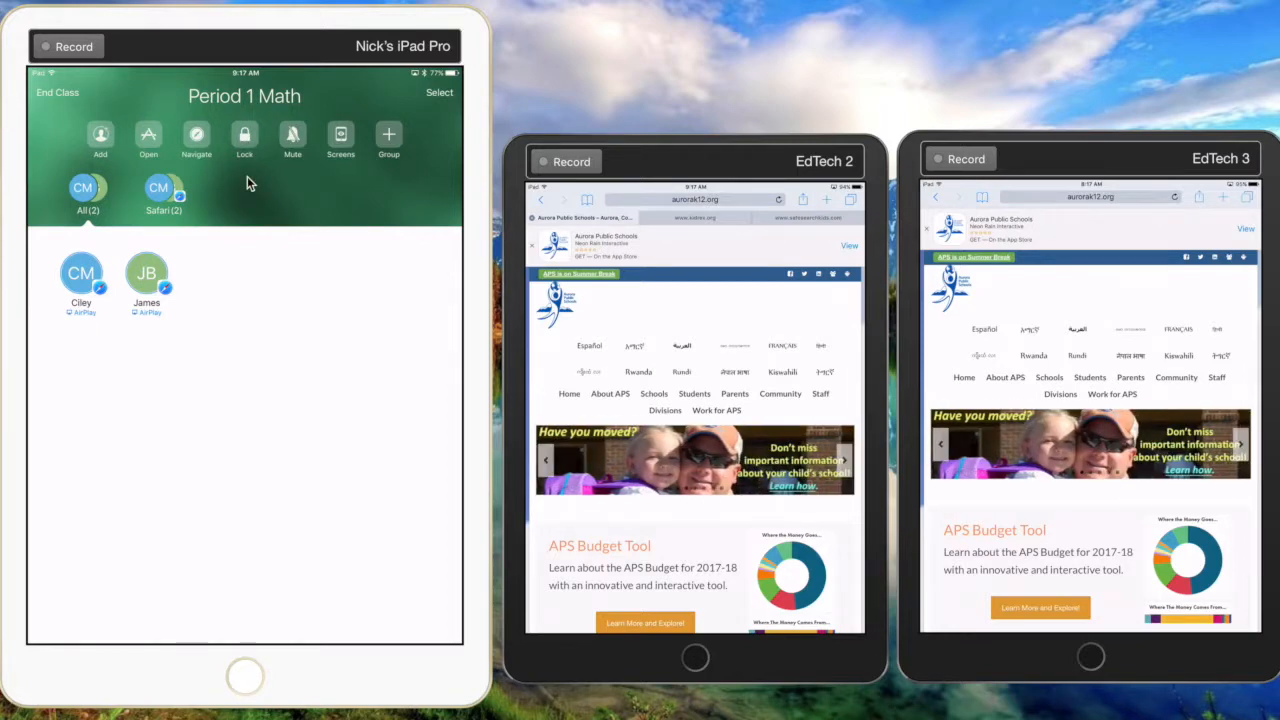
Step: Lock both student iPads, then unlock them again from the class toolbar
left_click(244, 132)
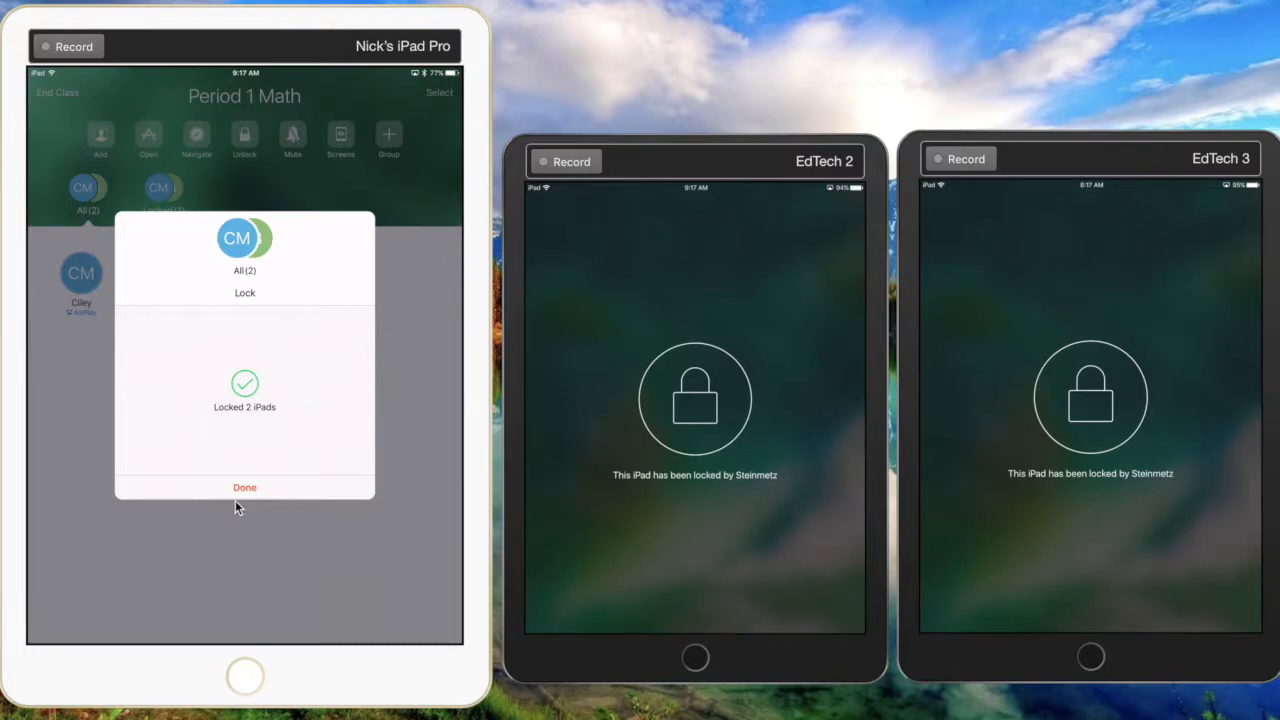
left_click(244, 488)
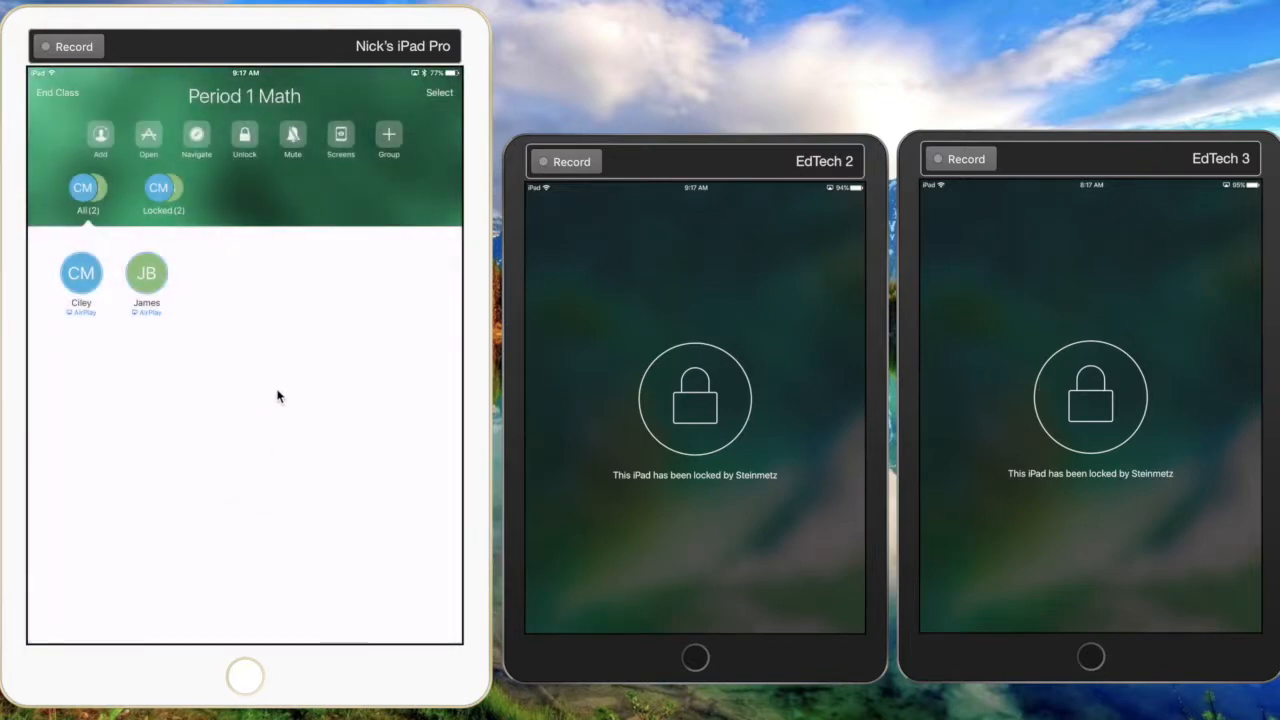
mouse_move(278, 164)
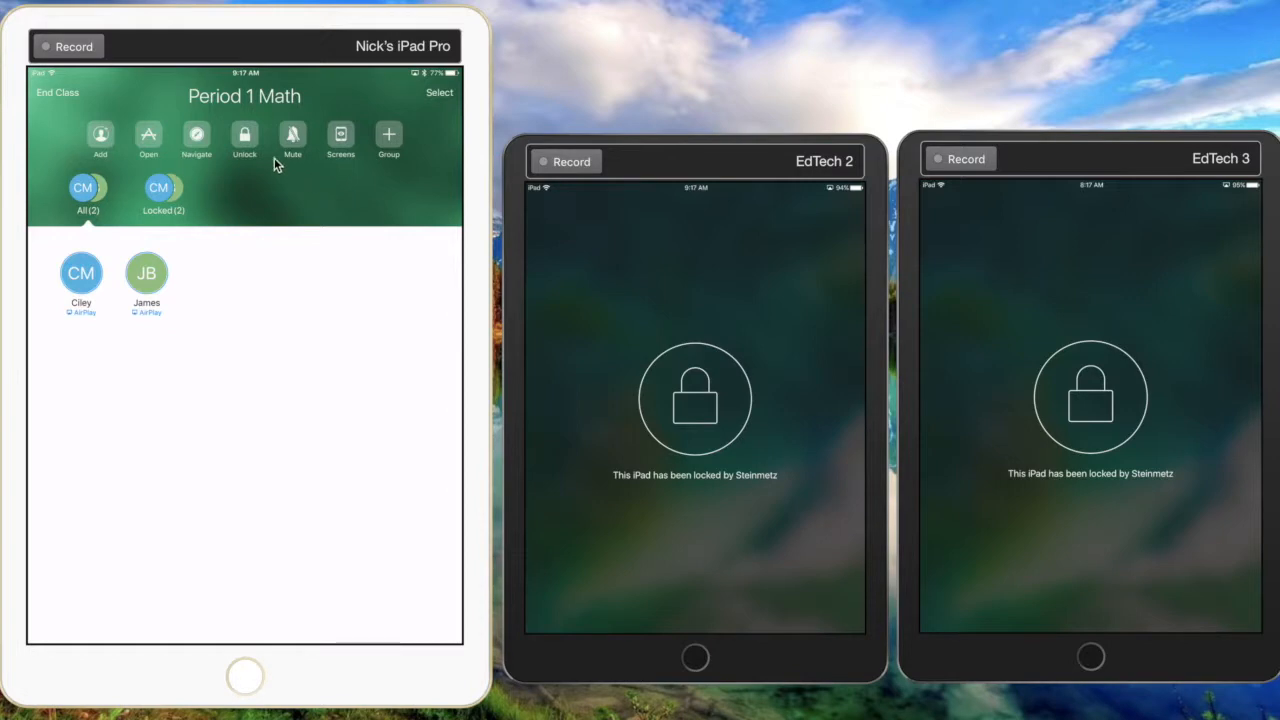
mouse_move(248, 144)
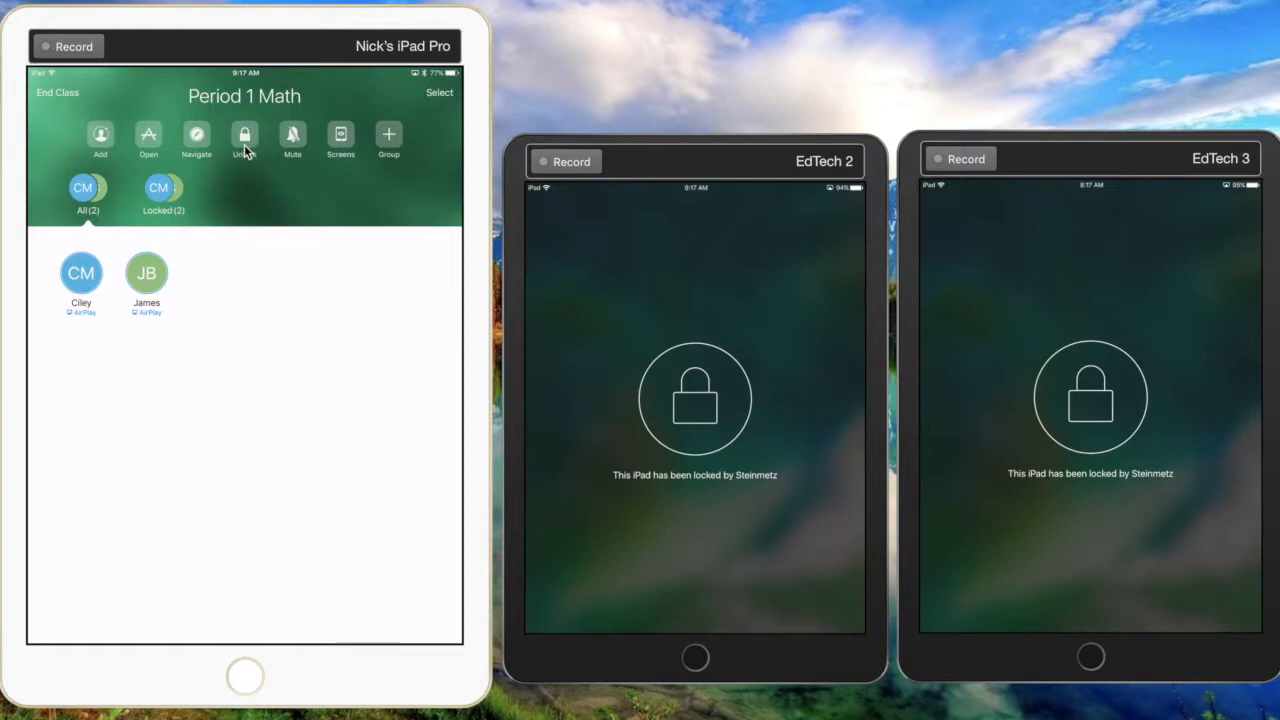
left_click(244, 136)
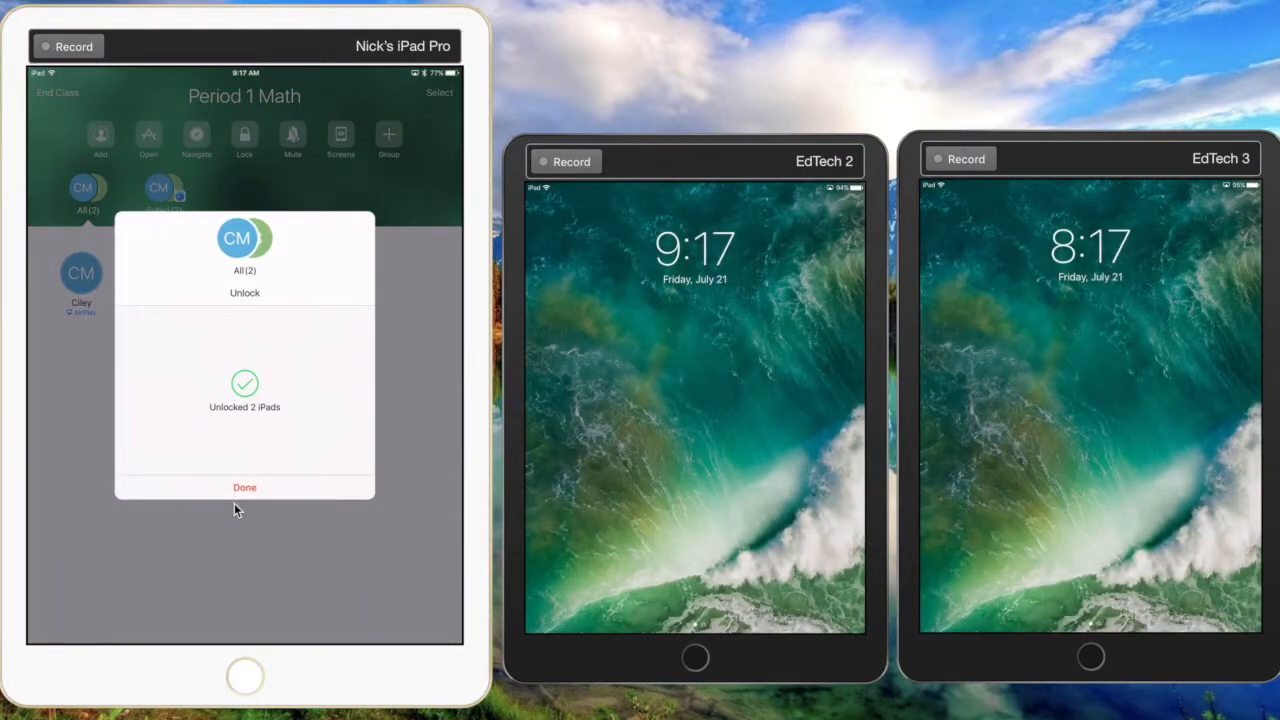
left_click(244, 488)
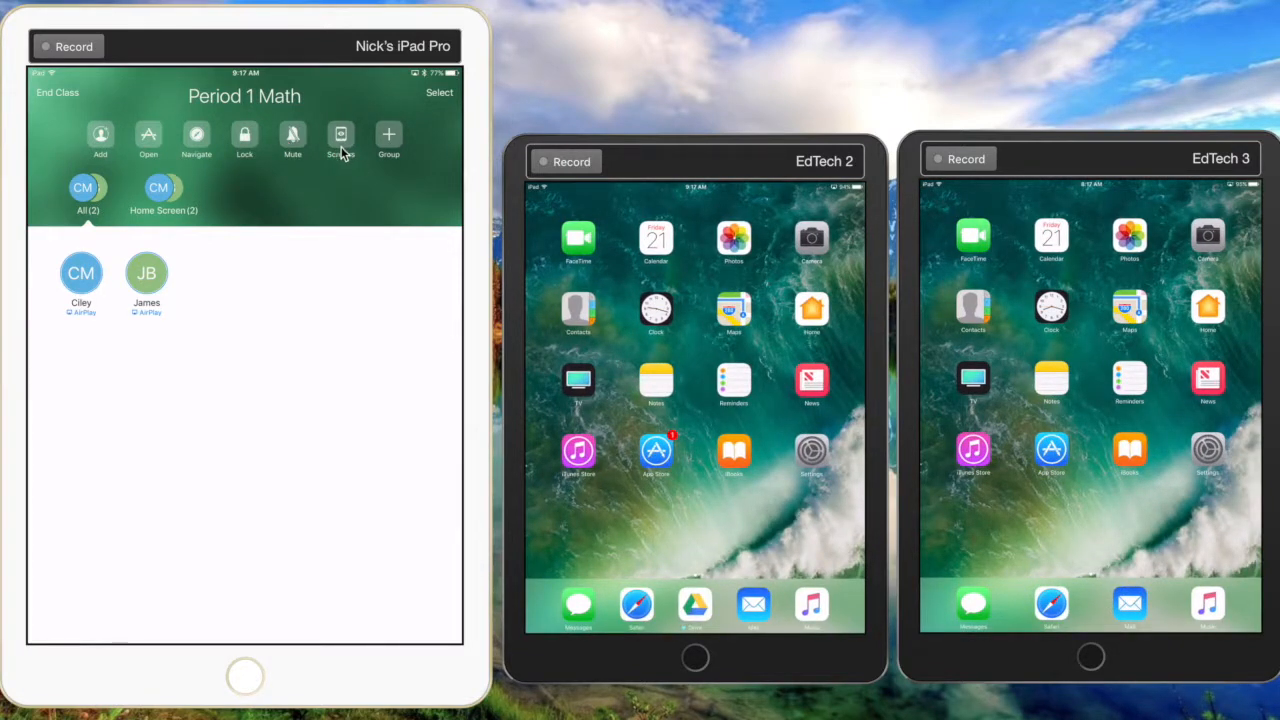
mouse_move(340, 140)
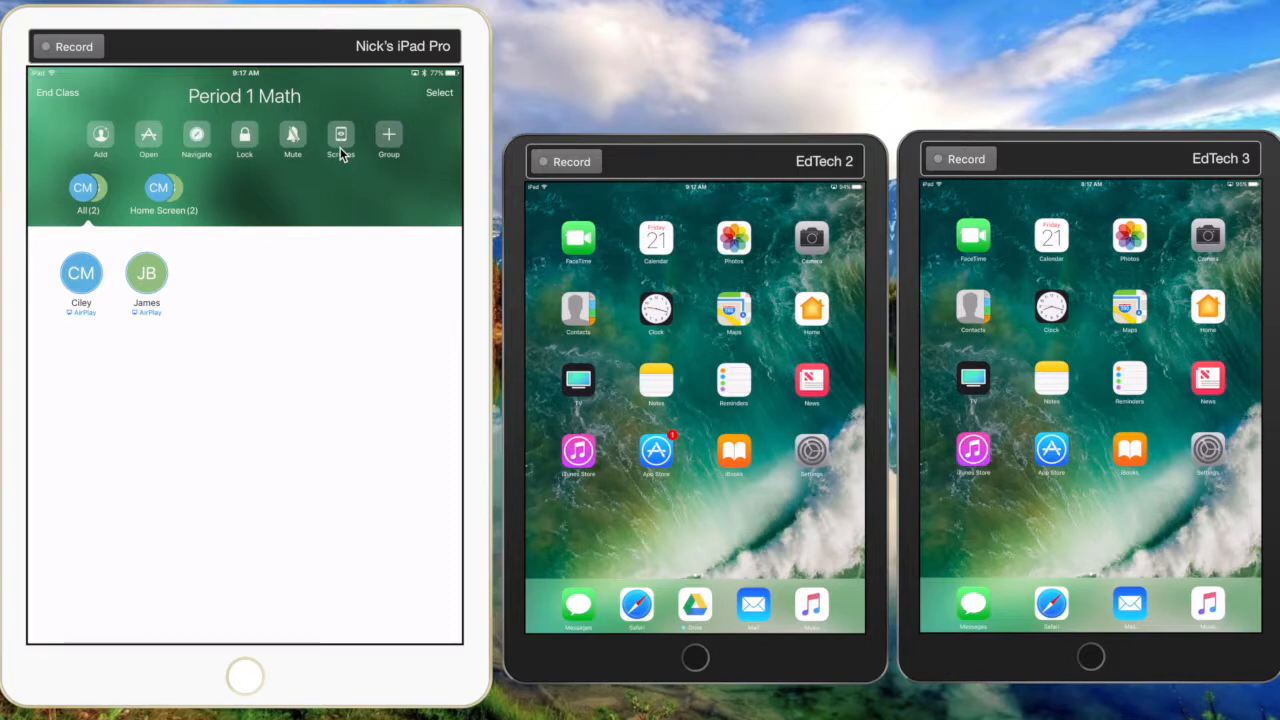
left_click(340, 136)
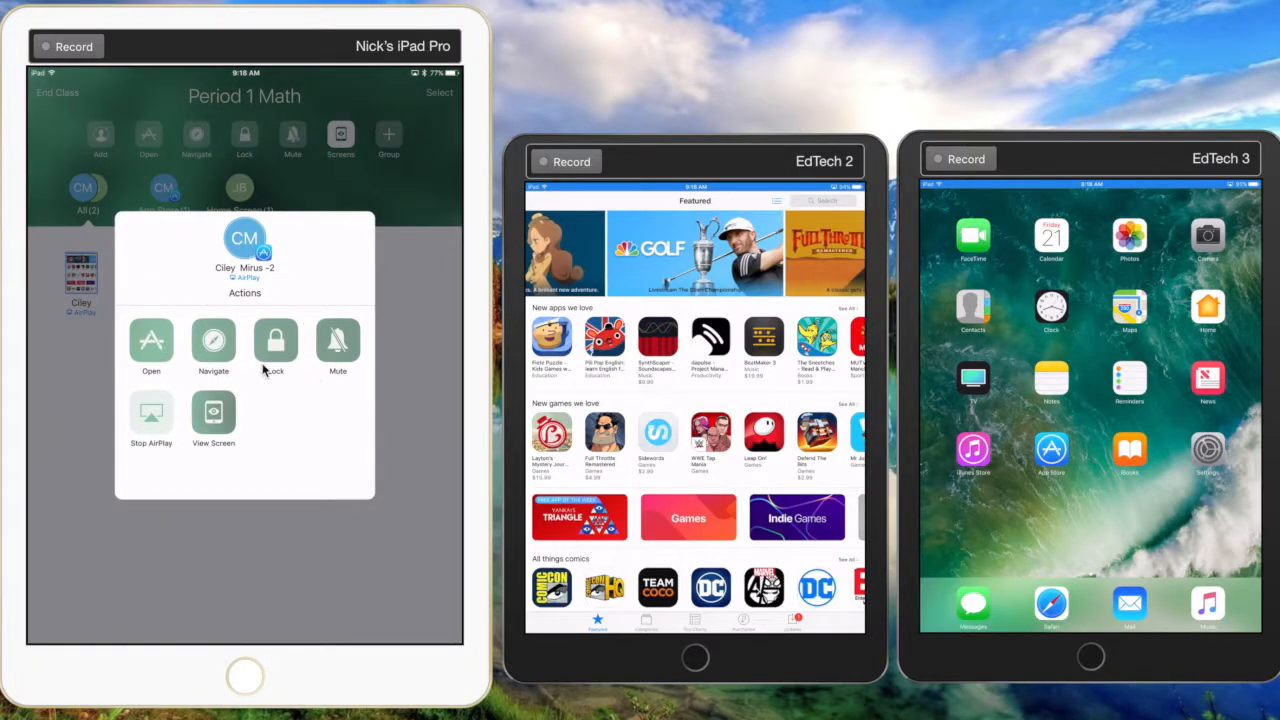
mouse_move(224, 356)
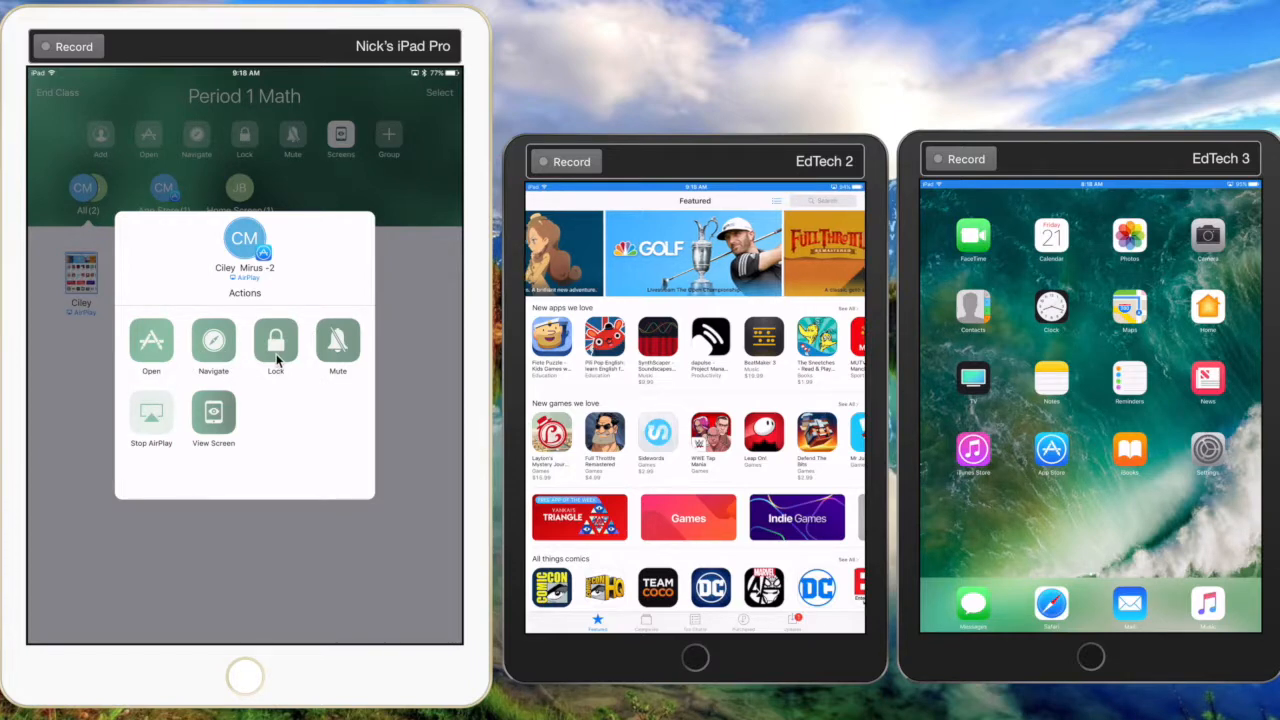
left_click(276, 340)
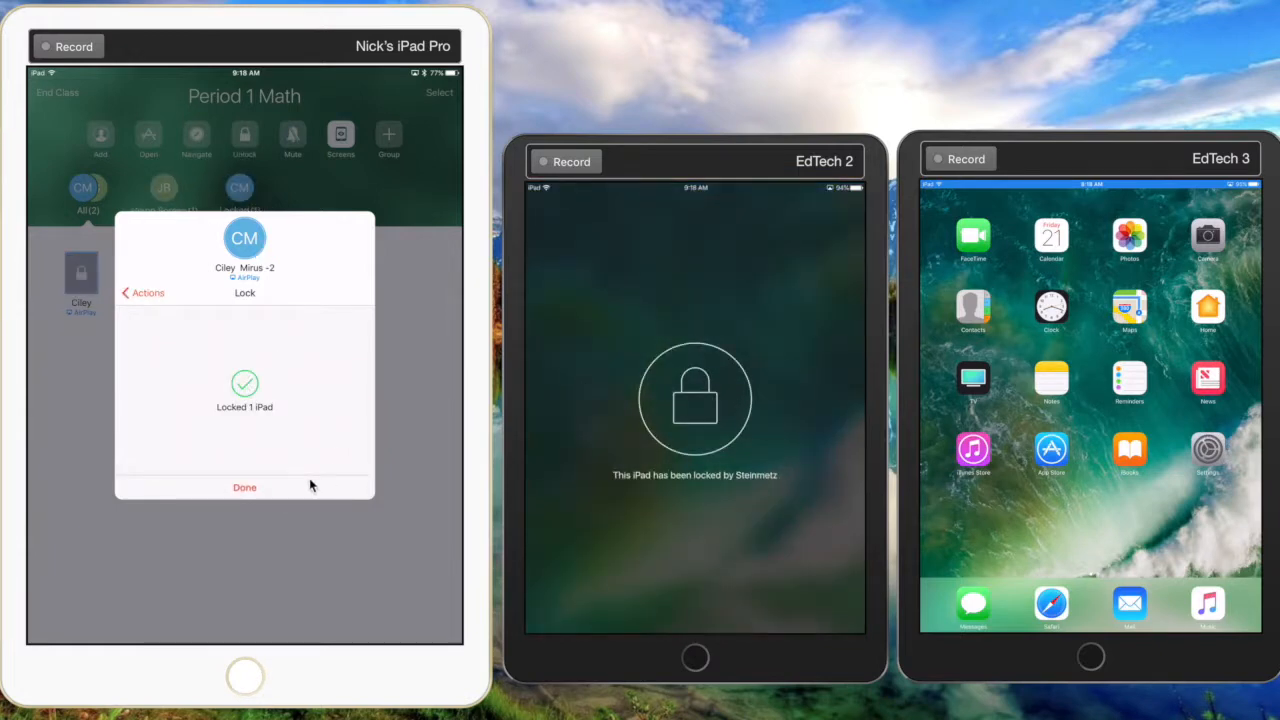
left_click(244, 488)
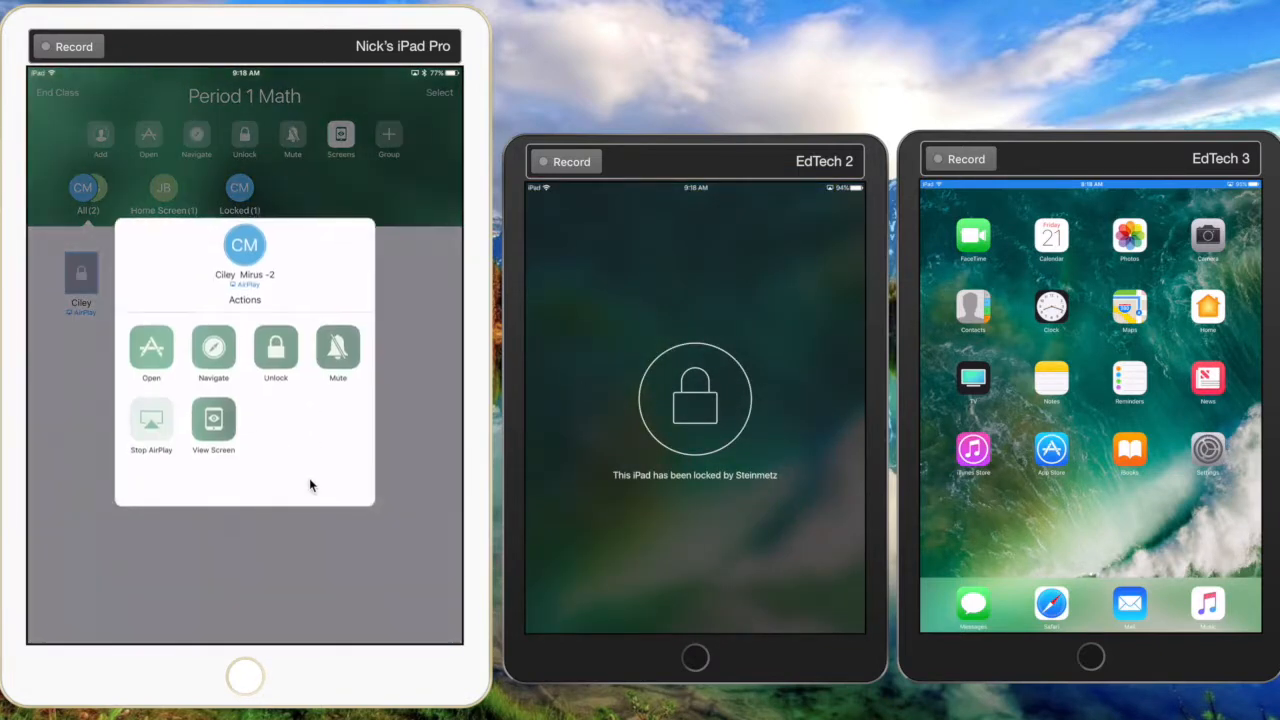
left_click(276, 350)
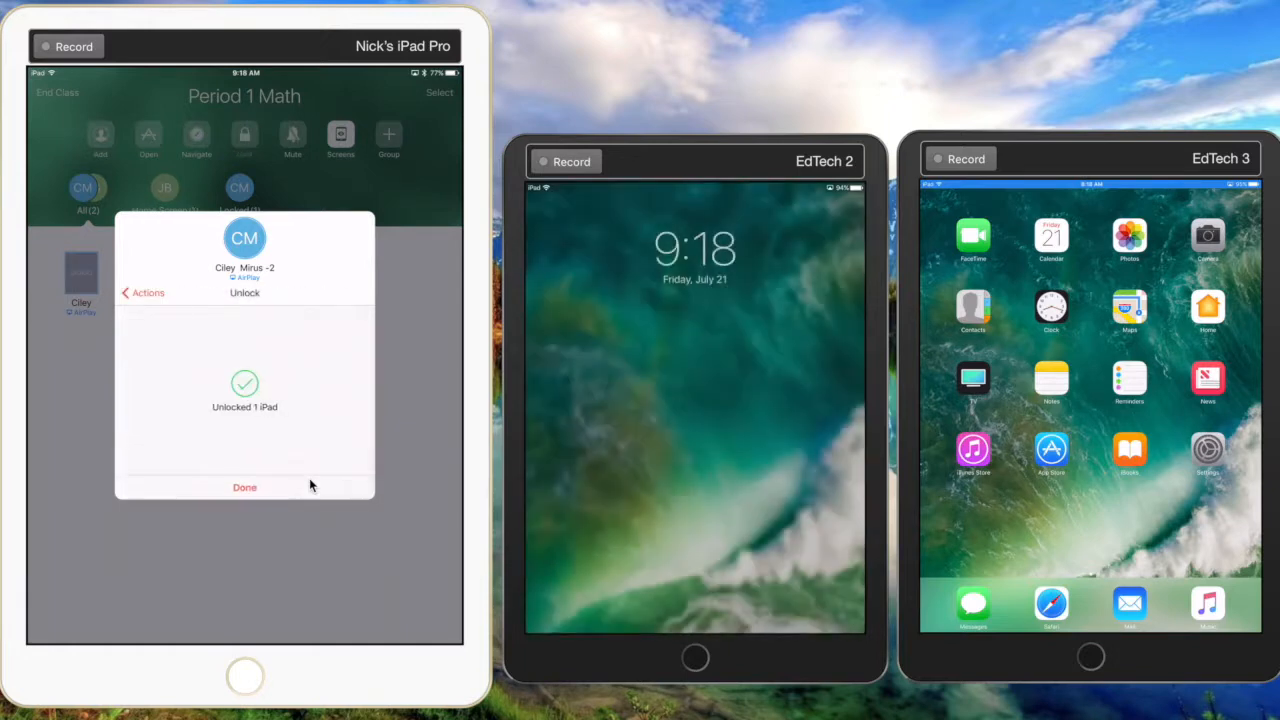
left_click(244, 488)
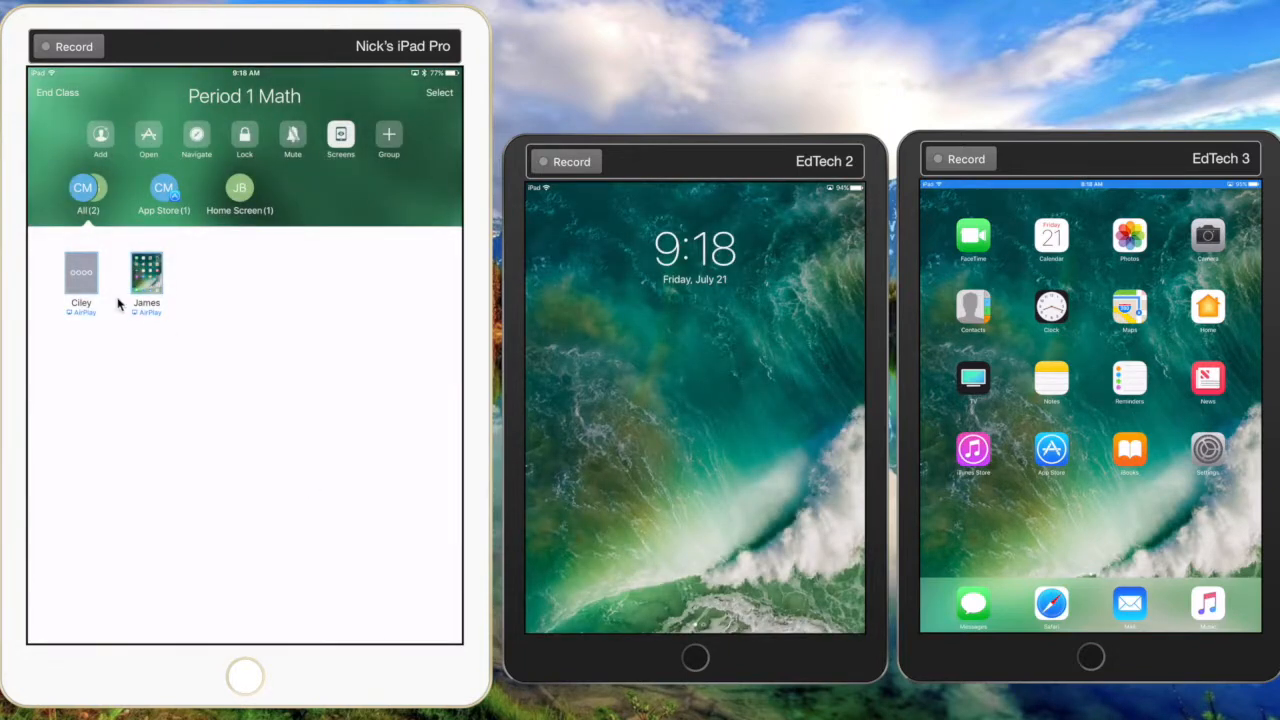
Step: View the first student's screen live, then return to the All students group
left_click(80, 272)
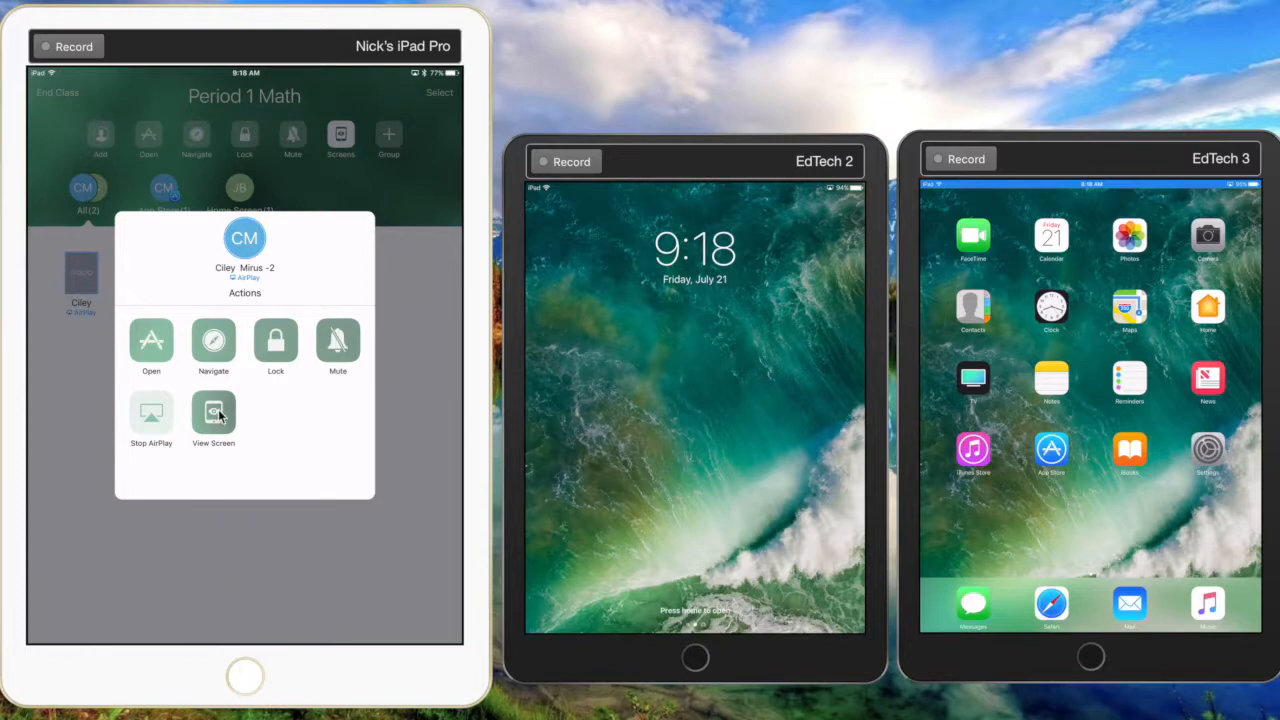
left_click(212, 412)
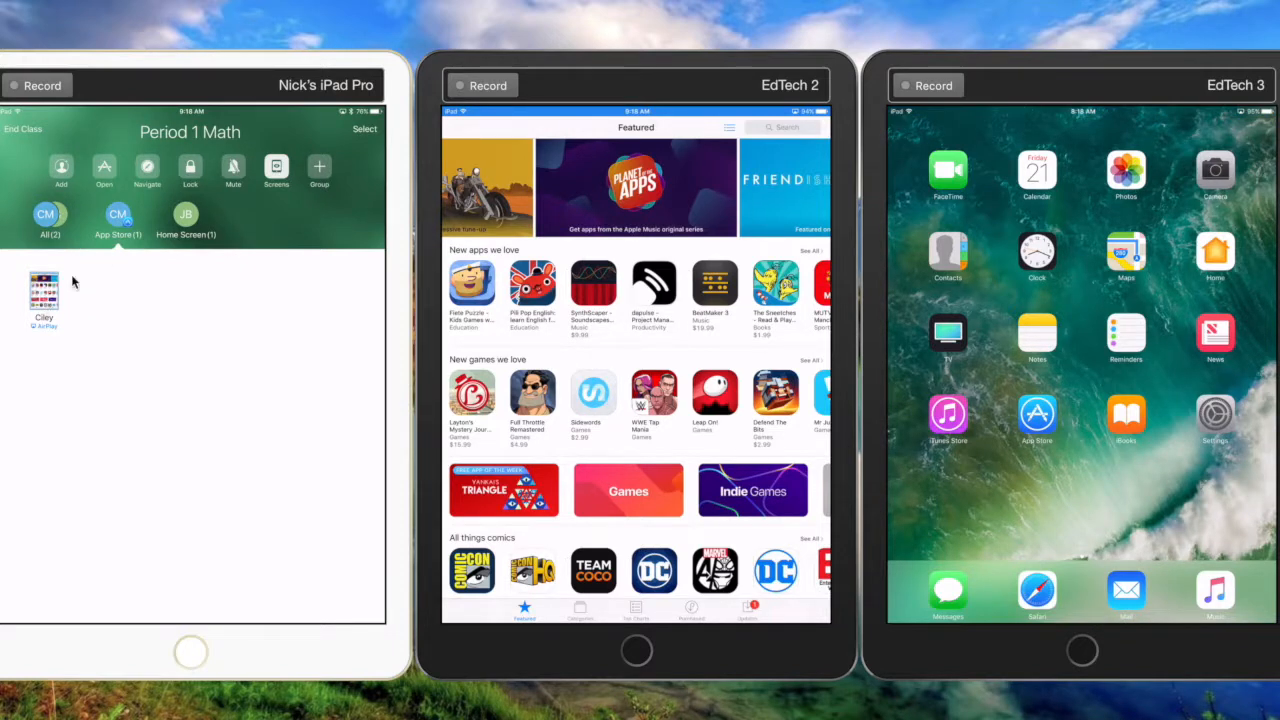
left_click(184, 218)
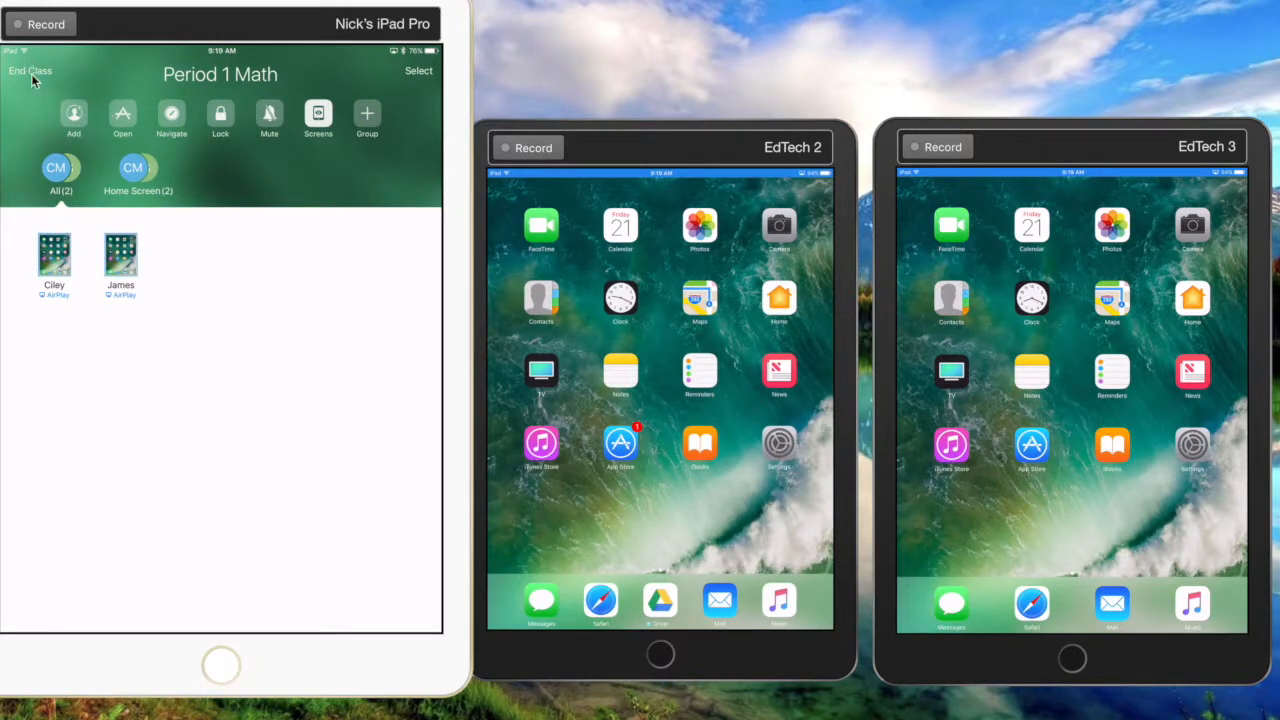
Step: End the Period 1 Math class session and return to My Classes
left_click(34, 72)
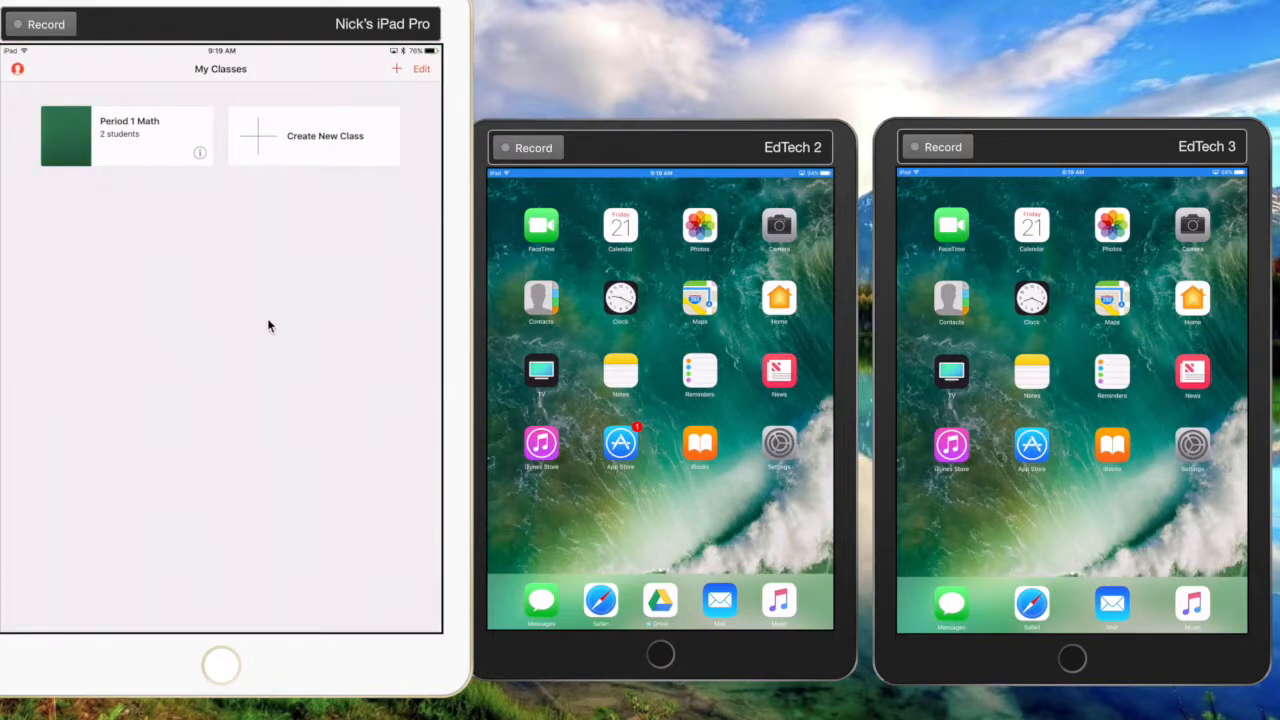
mouse_move(308, 400)
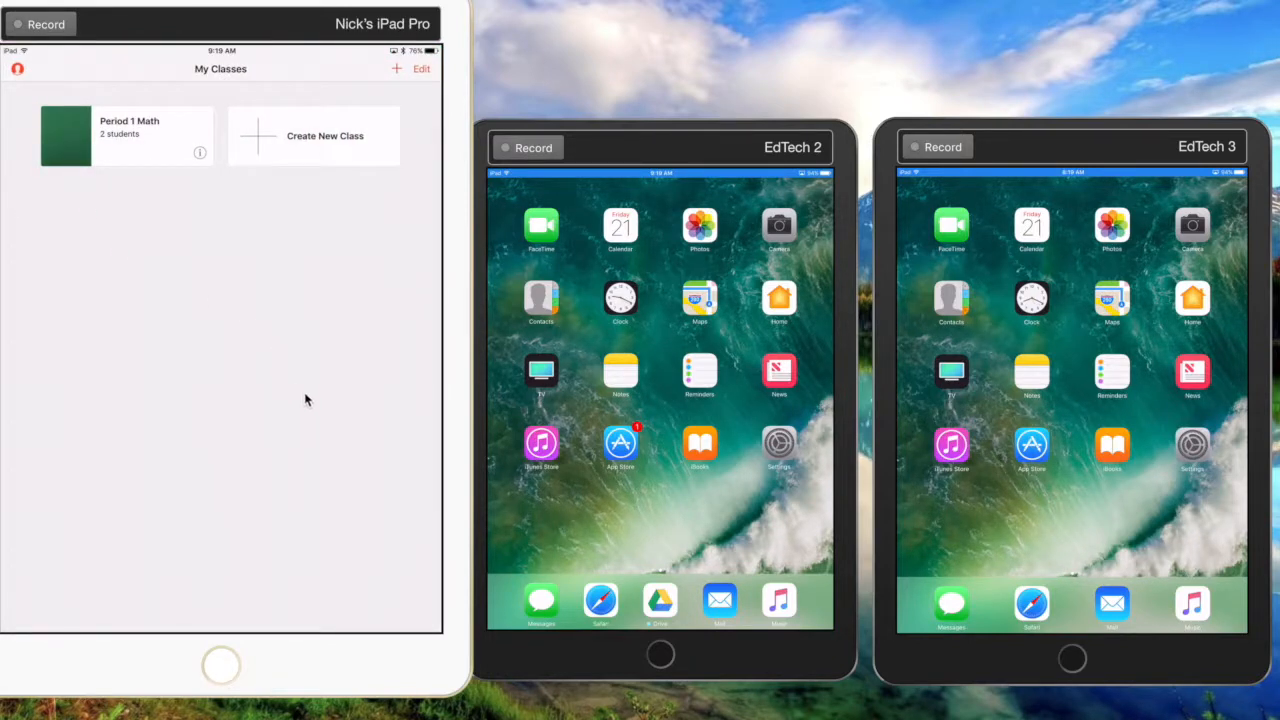
mouse_move(322, 436)
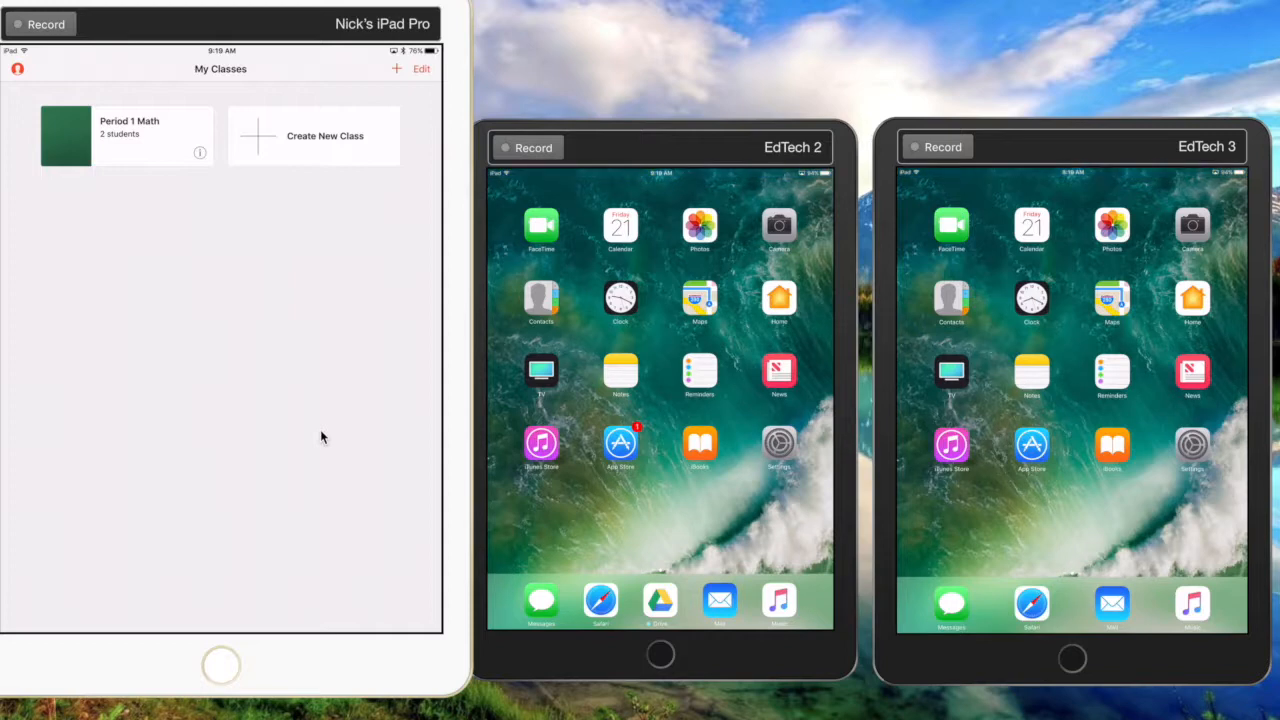